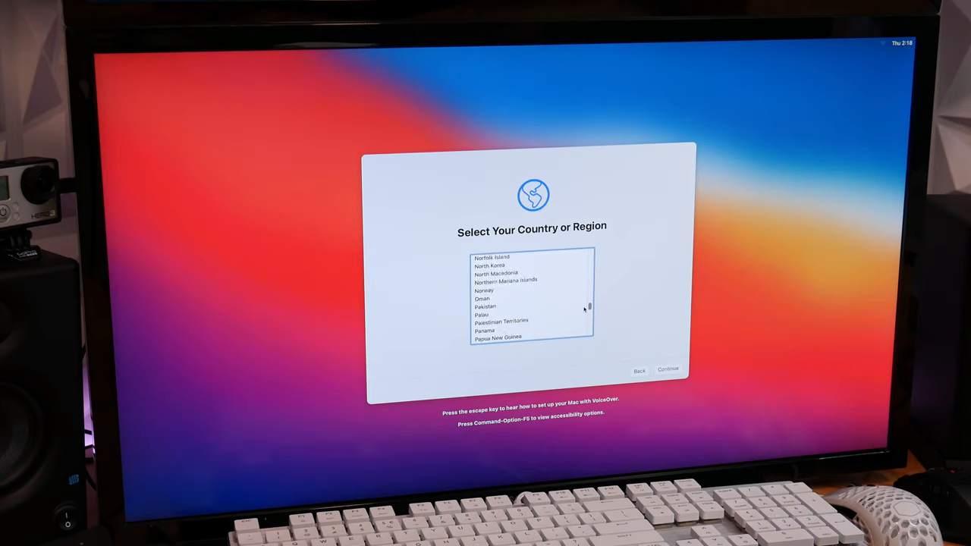
Step: Confirm the country, accept the suggested languages and move past the Data & Privacy notice
left_click(668, 369)
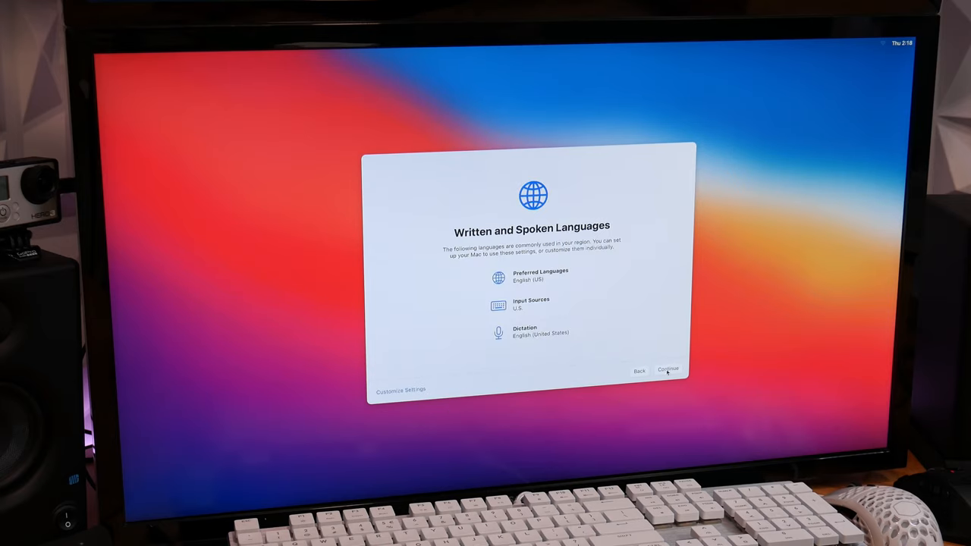
left_click(668, 369)
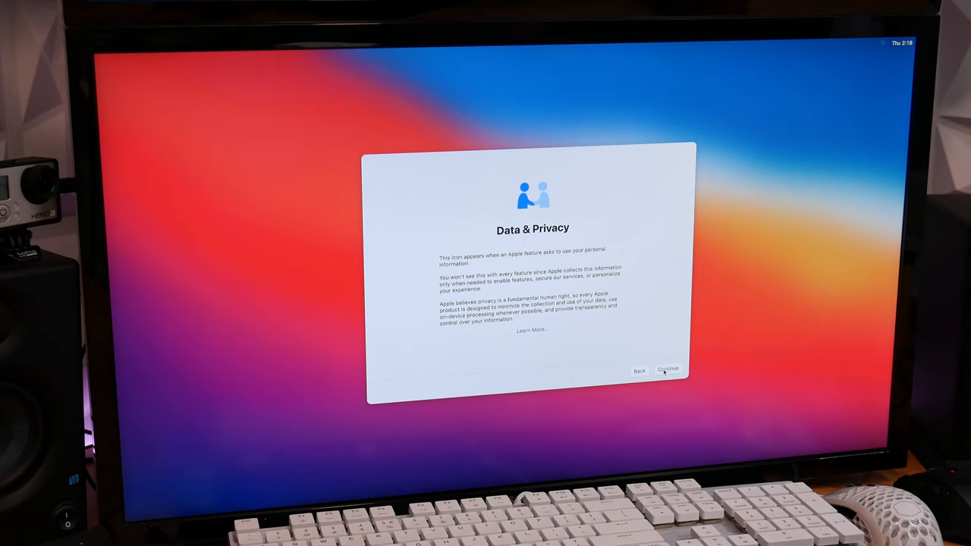
left_click(668, 369)
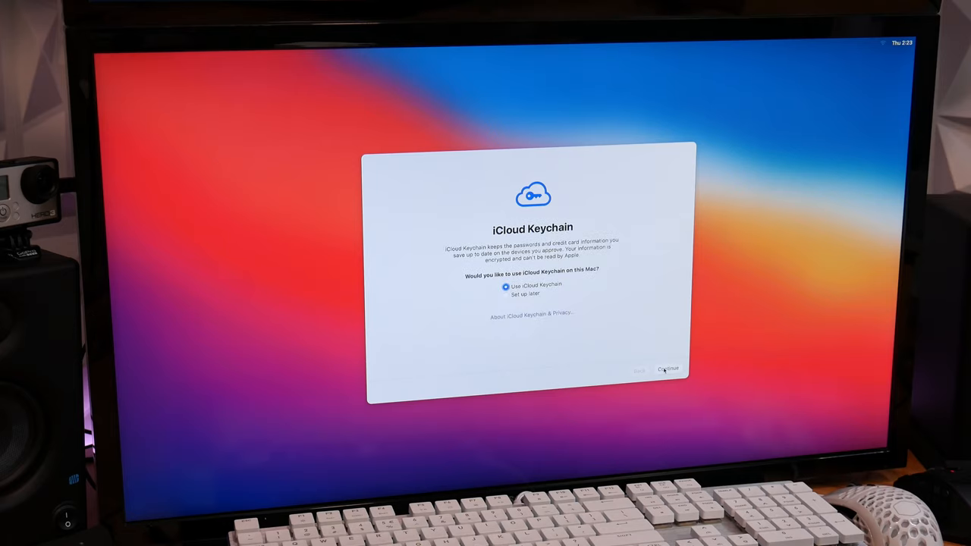
Step: Defer iCloud Keychain, skip Screen Time, choose the Dark appearance and finish setup
left_click(507, 294)
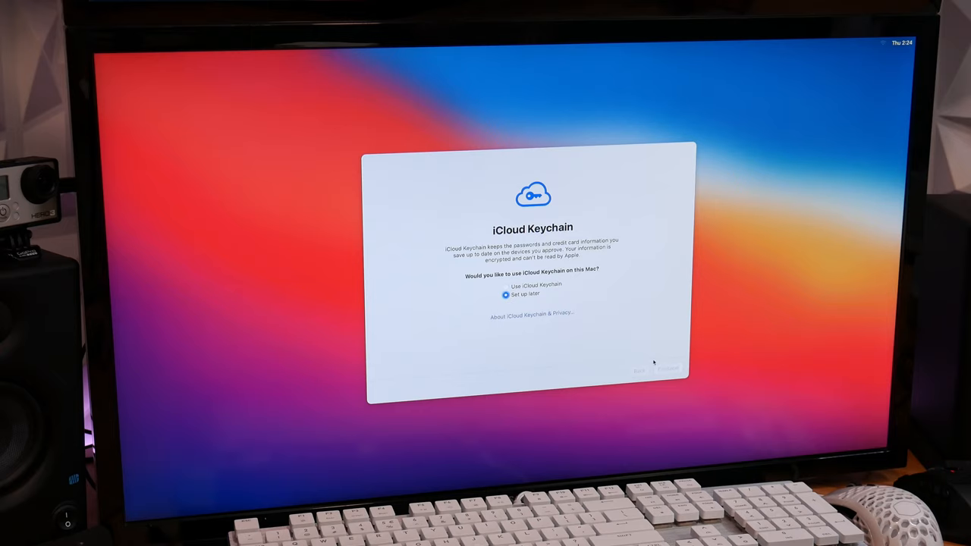
left_click(661, 367)
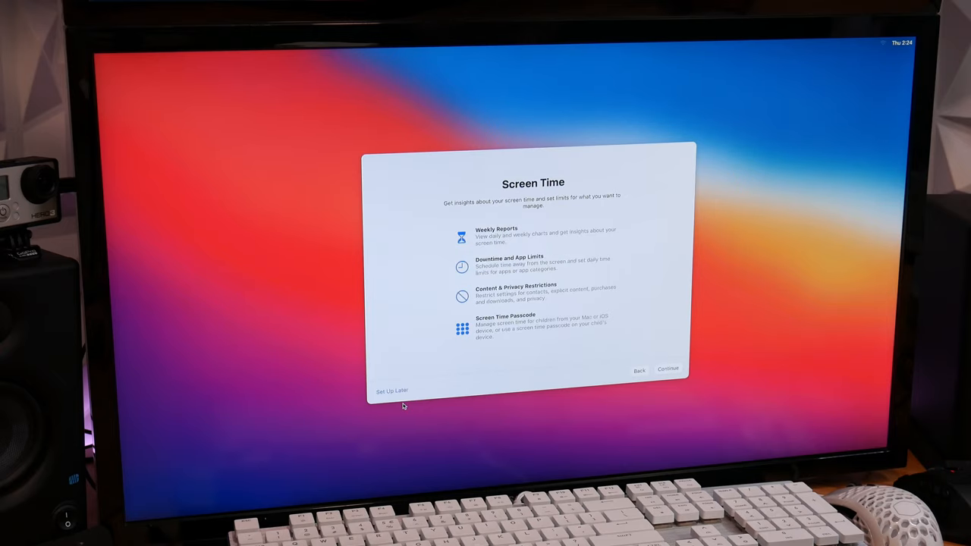
left_click(665, 367)
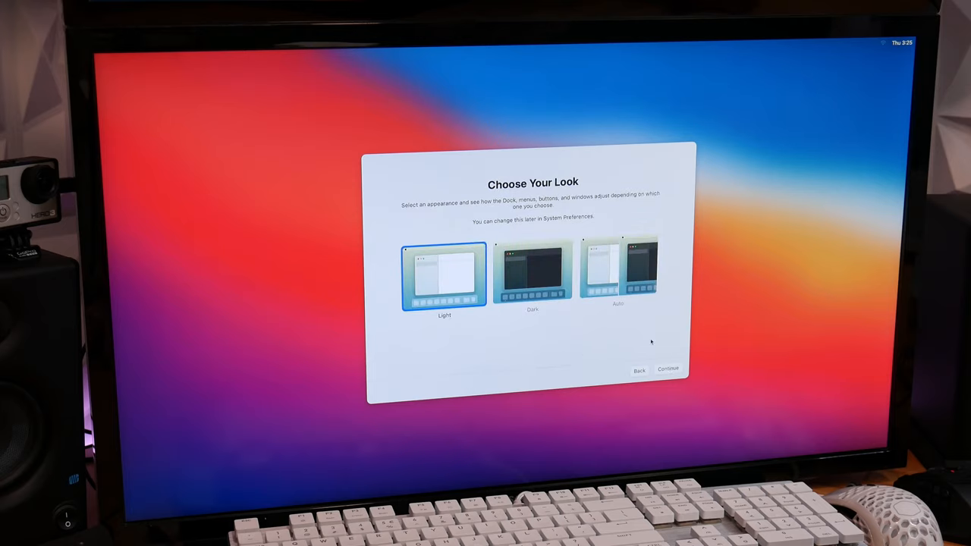
left_click(535, 276)
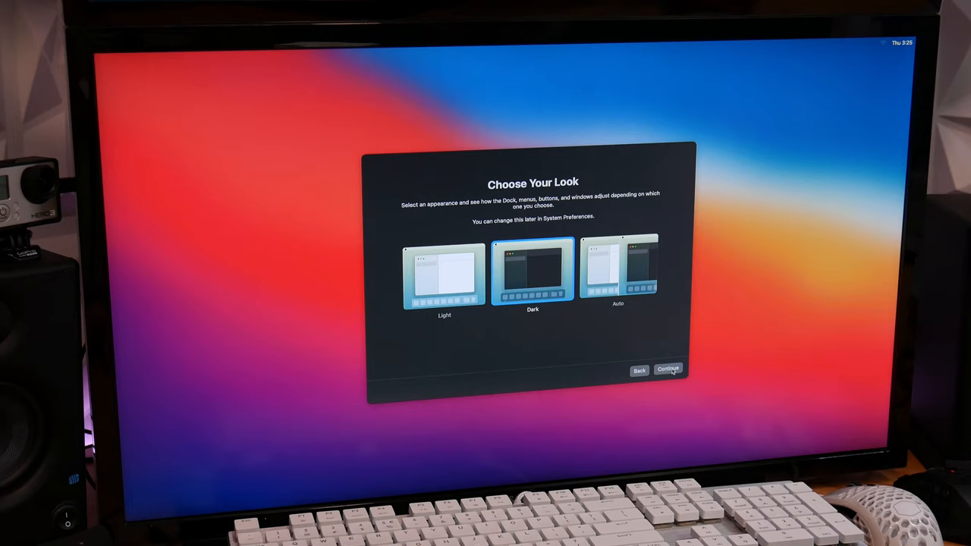
left_click(668, 367)
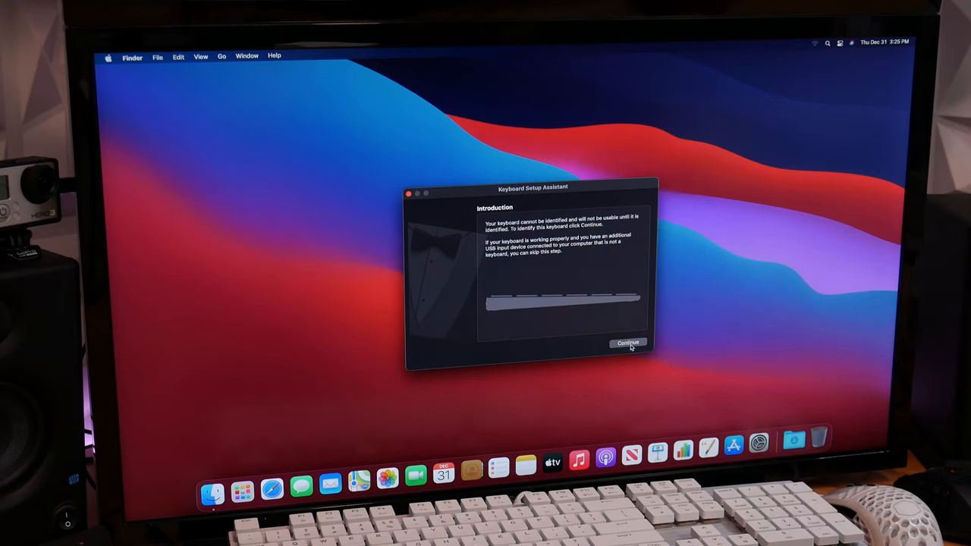
Step: Identify the keyboard as ANSI (United States and others) and close the assistant
left_click(630, 343)
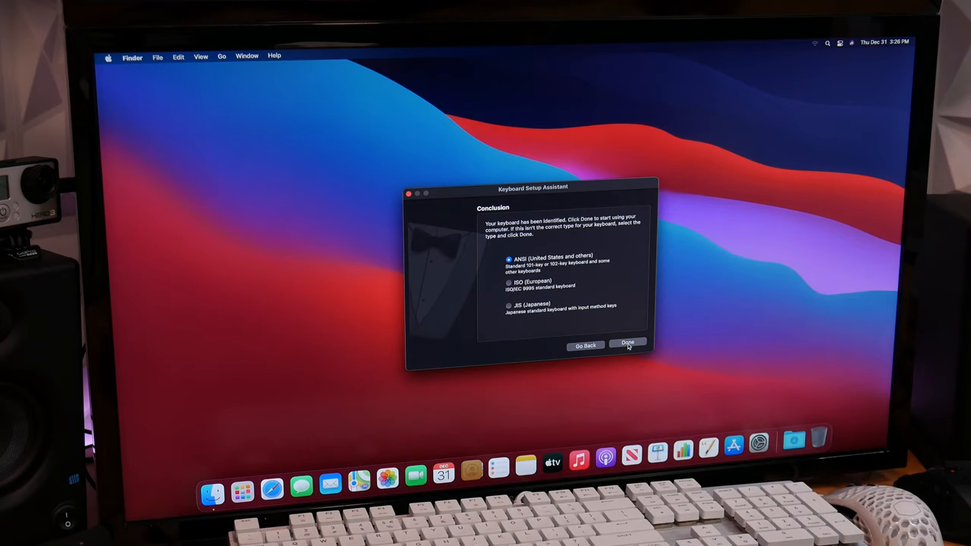
left_click(629, 341)
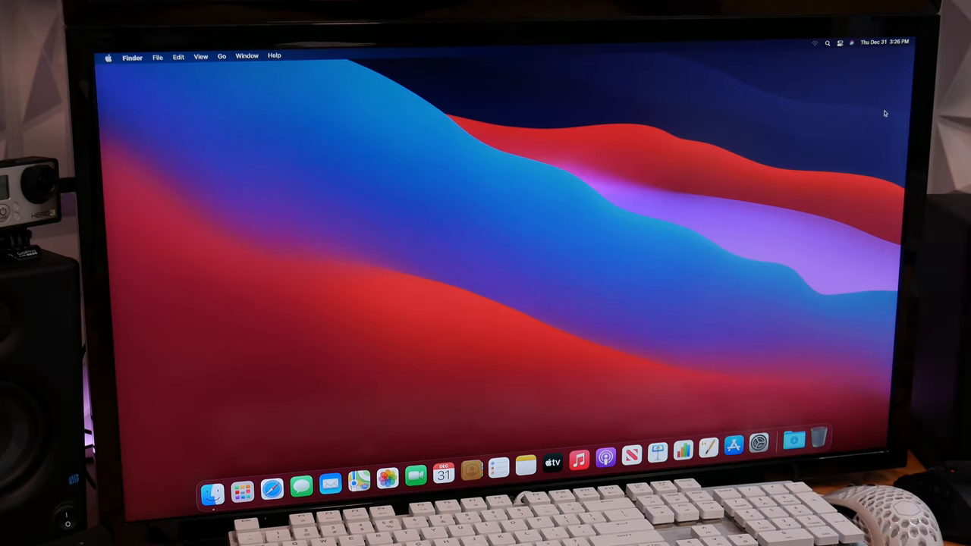
mouse_move(802, 161)
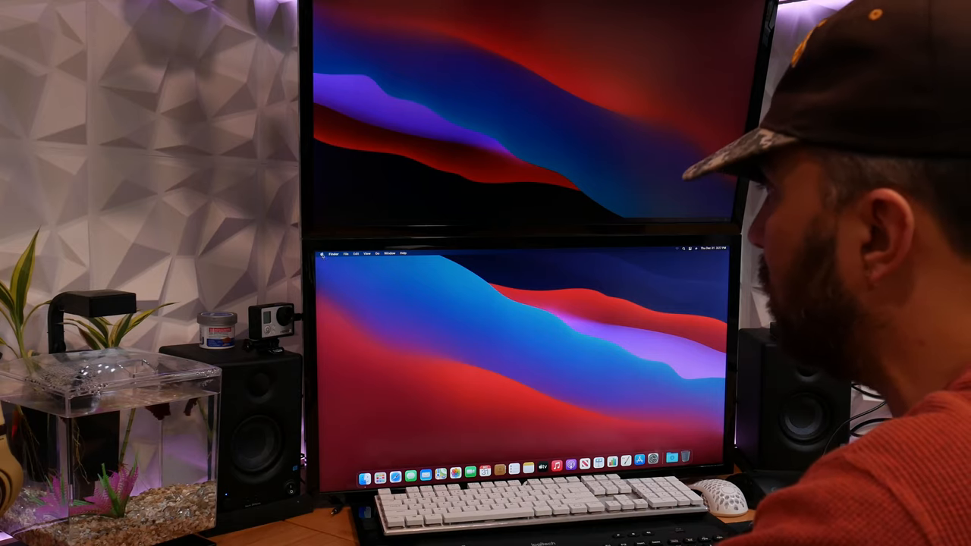
Step: Show the Apple menu with its system-wide options
left_click(329, 252)
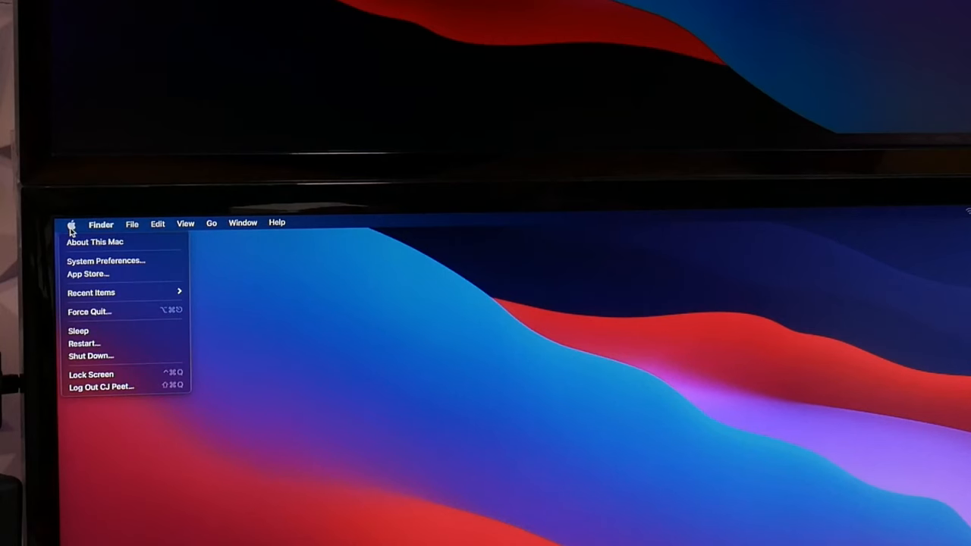
mouse_move(105, 261)
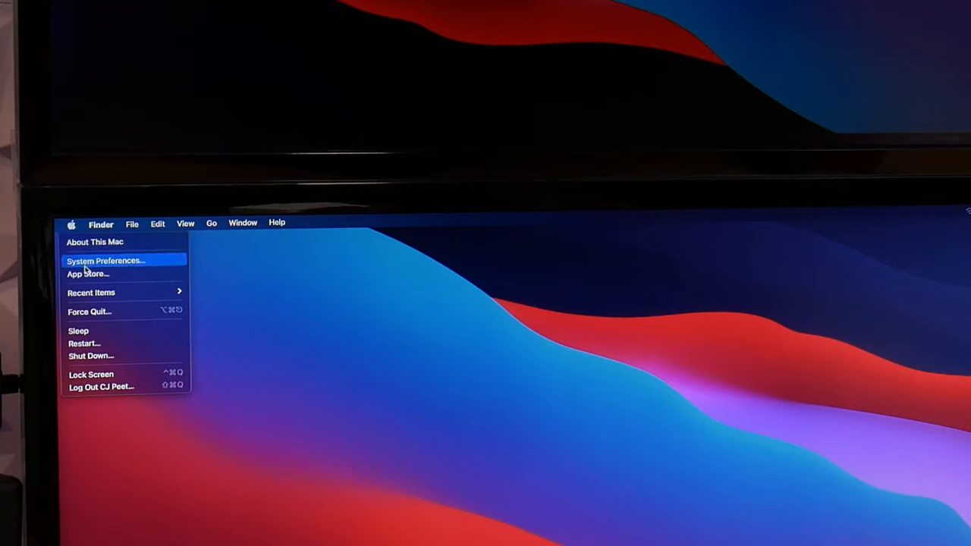
Step: In System Preferences, check the second display's settings and the Arrangement of the two displays
left_click(103, 261)
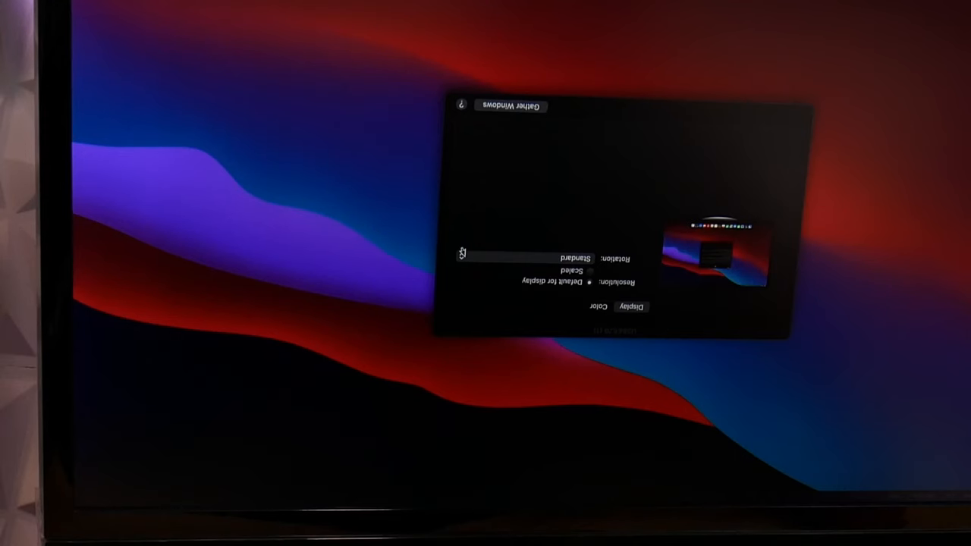
left_click(528, 255)
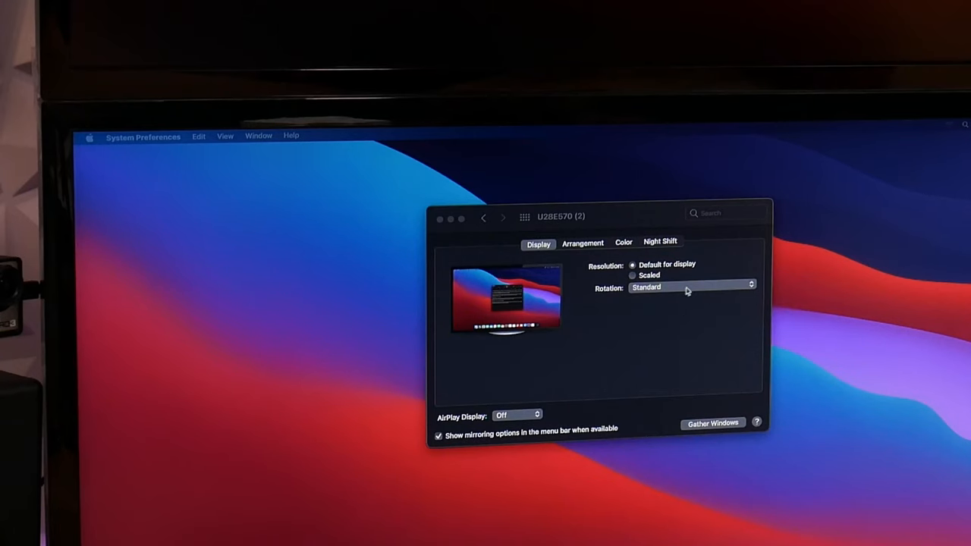
mouse_move(583, 252)
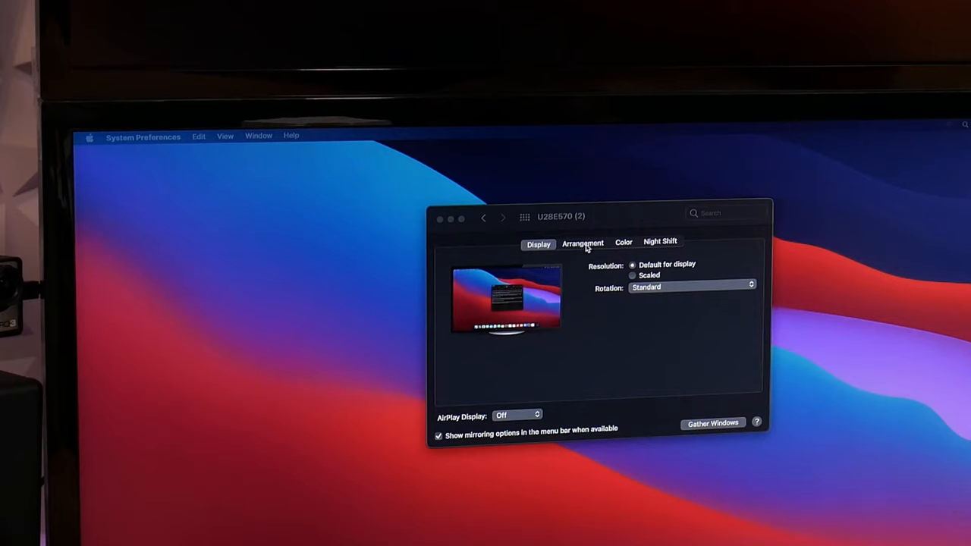
left_click(583, 242)
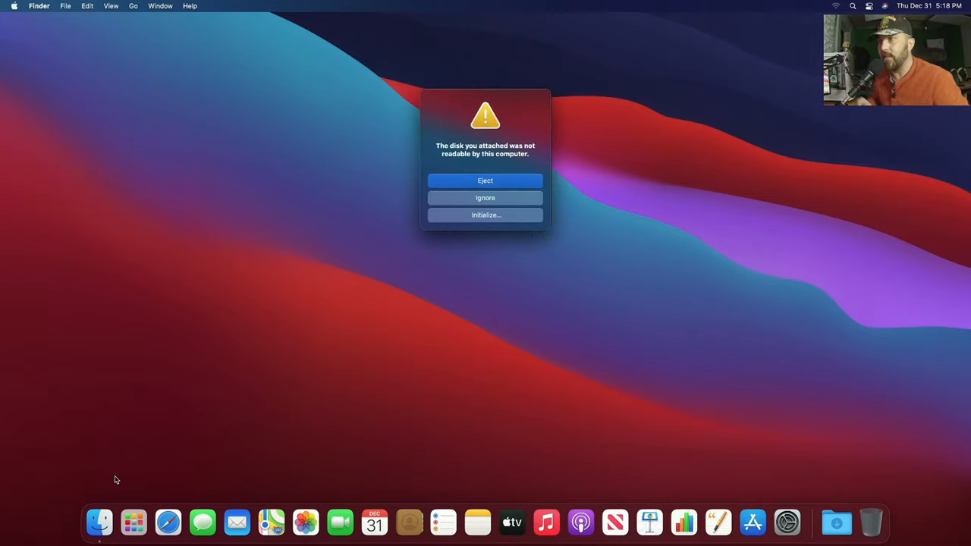
mouse_move(291, 391)
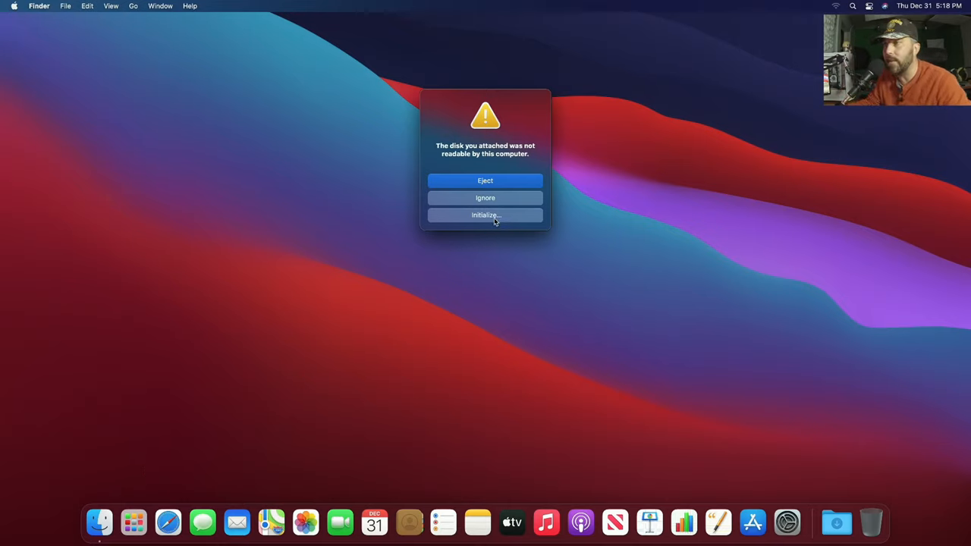
mouse_move(490, 222)
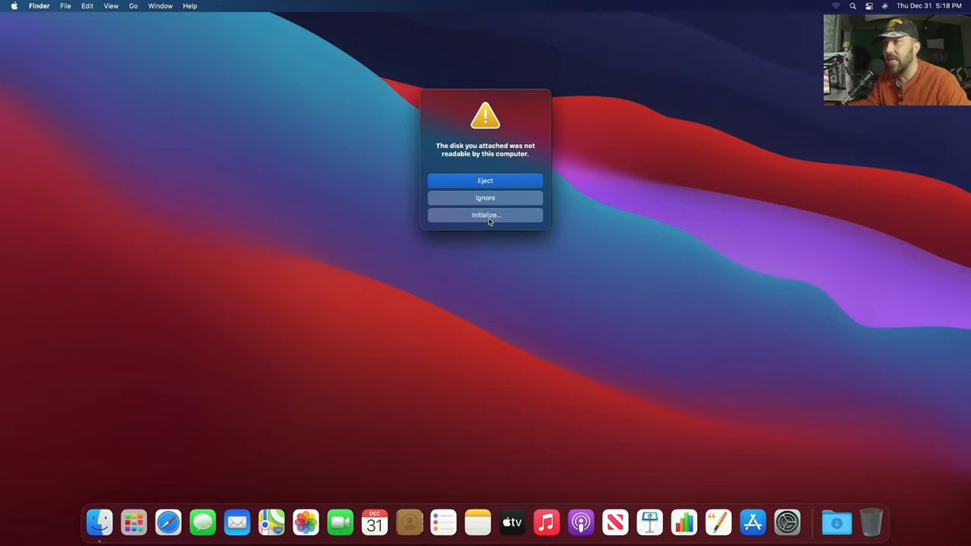
Step: Select the external USB3.1 NVME&SATA Media drive in Disk Utility and start its Erase dialog
left_click(486, 215)
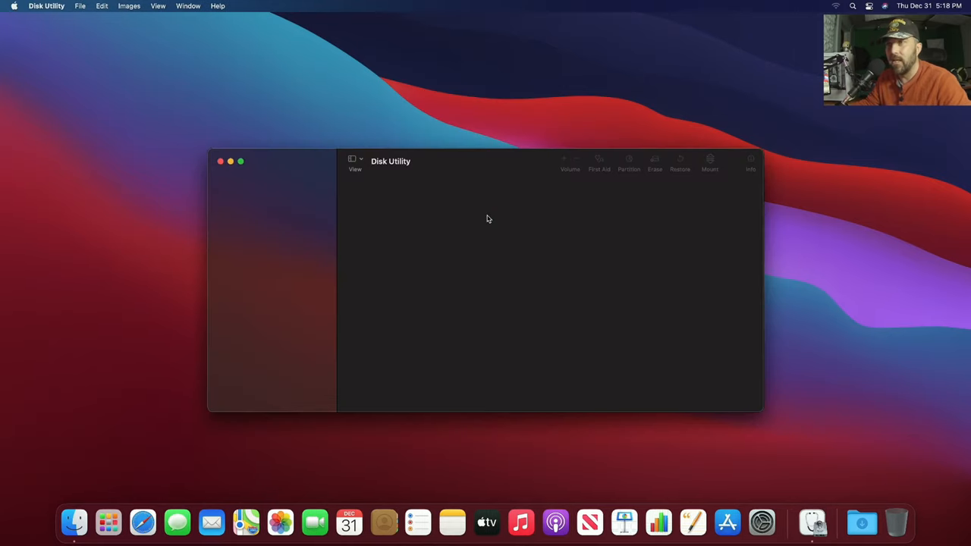
left_click(273, 249)
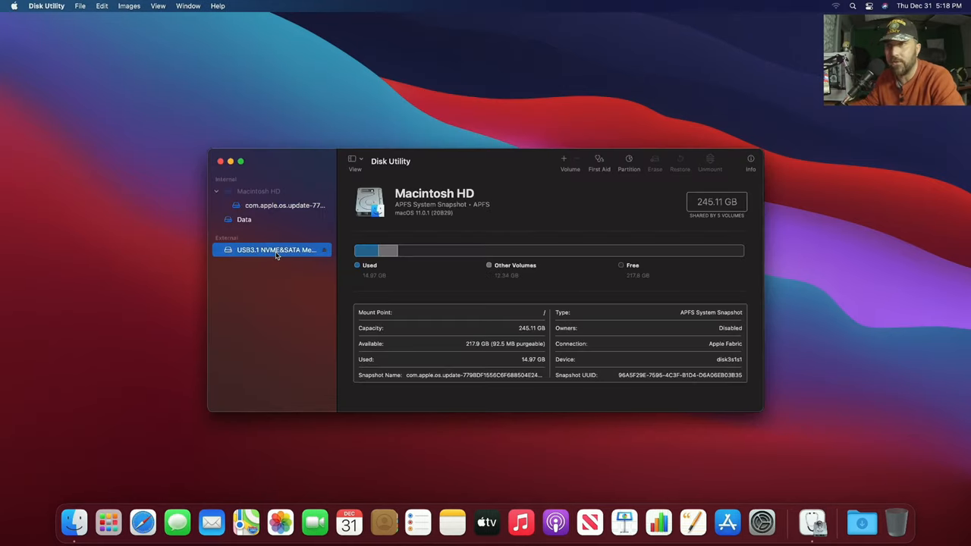
left_click(272, 249)
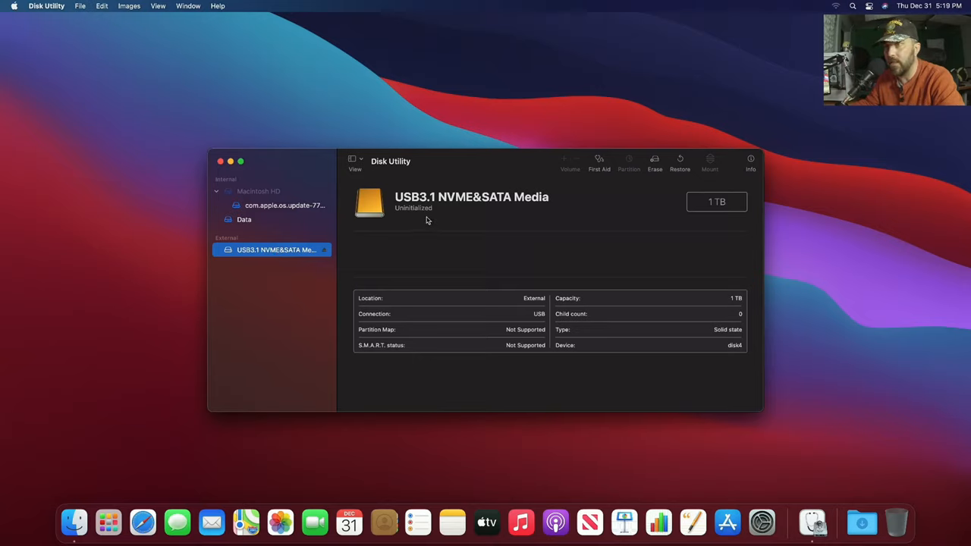
right_click(271, 249)
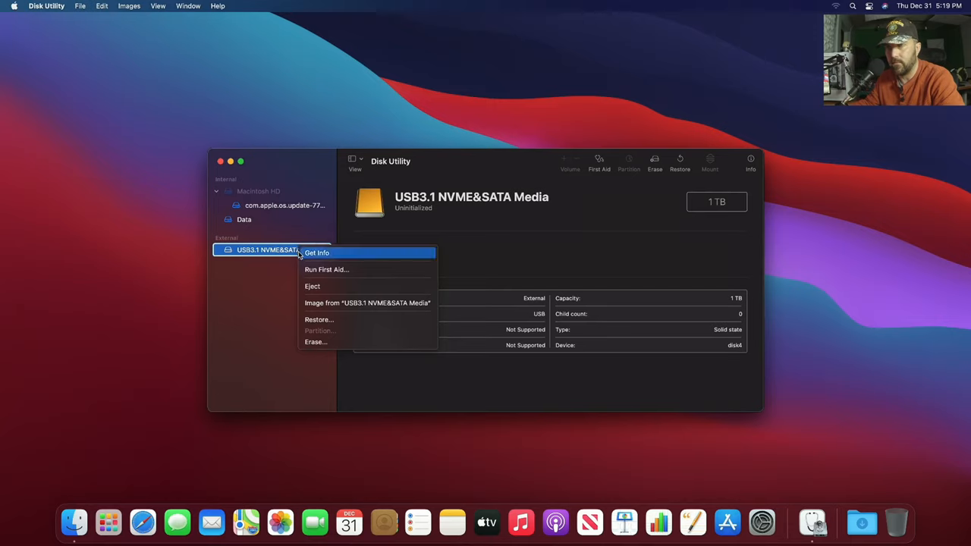
mouse_move(537, 230)
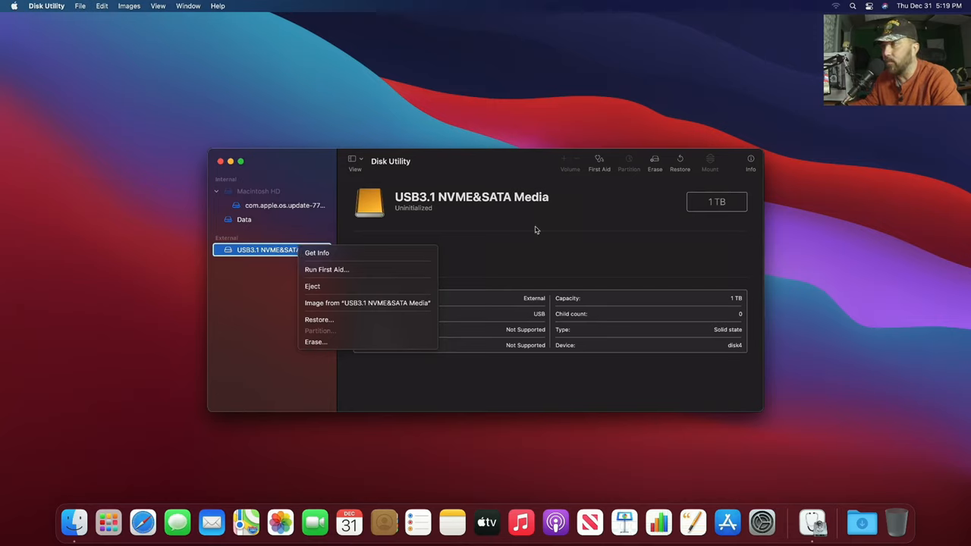
mouse_move(545, 227)
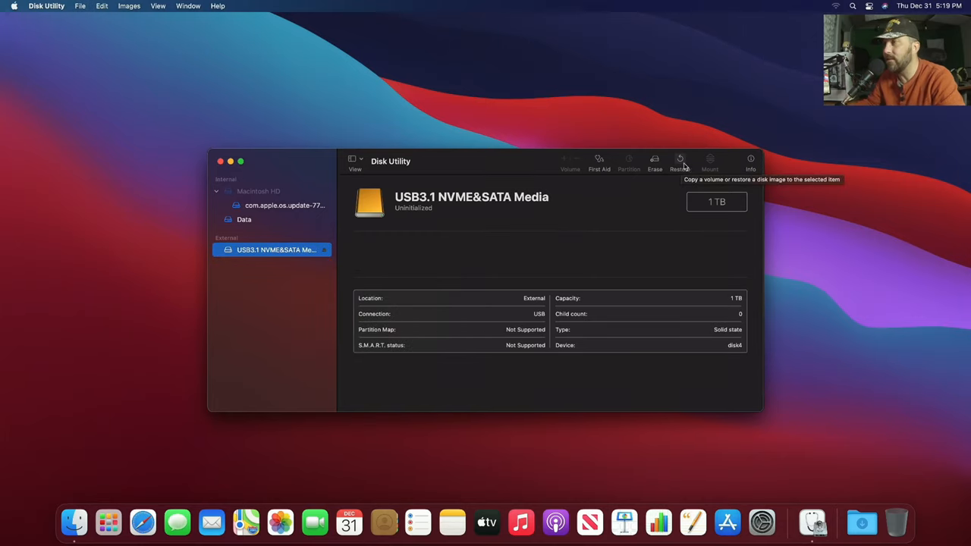
mouse_move(658, 165)
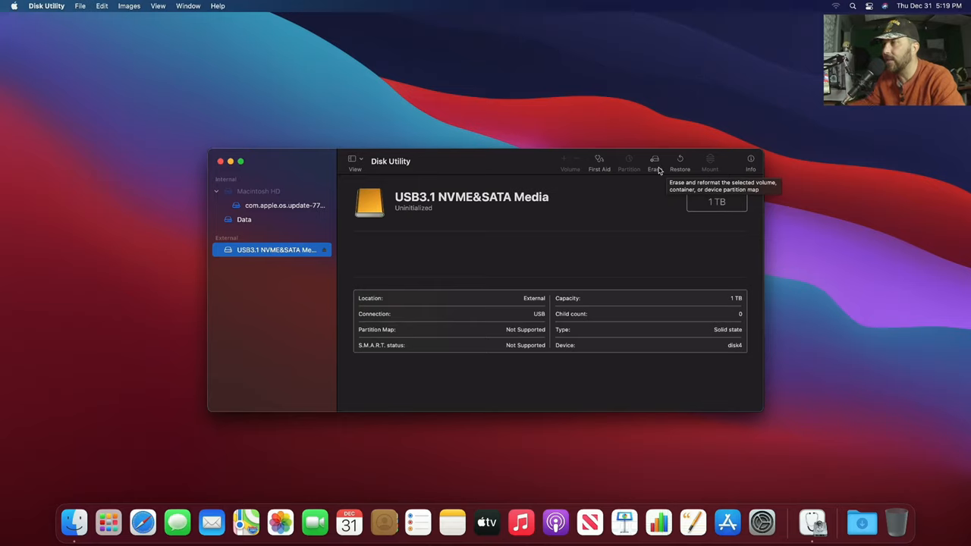
mouse_move(654, 161)
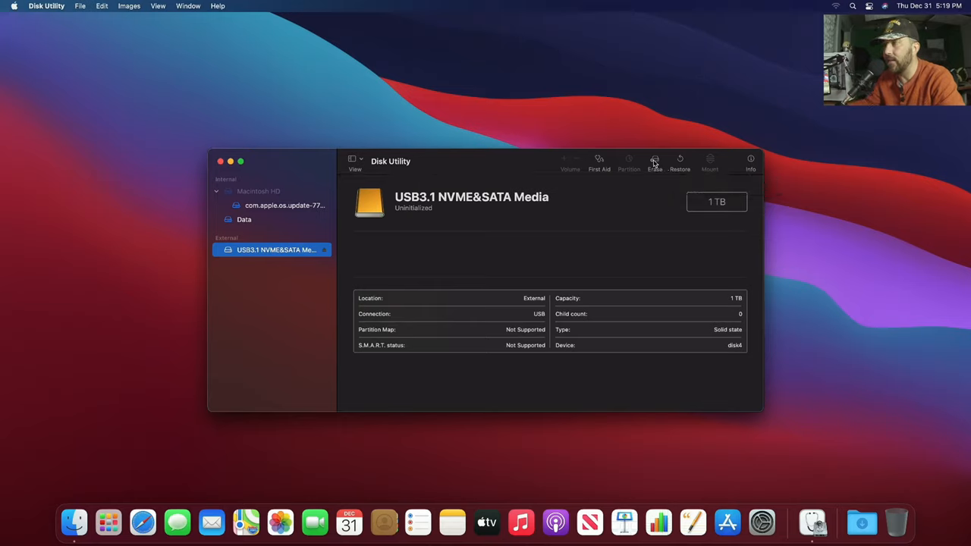
left_click(654, 160)
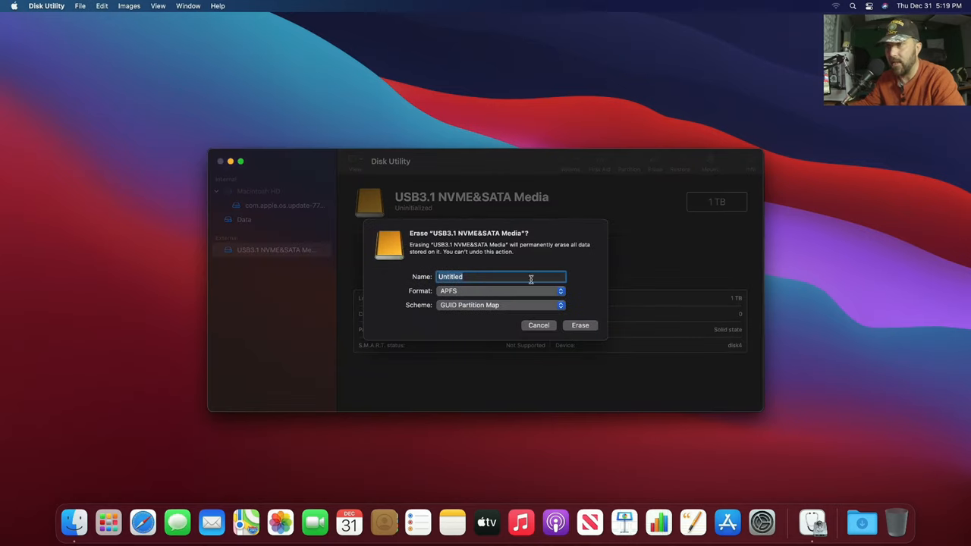
Step: Erase the drive as an ExFAT volume named Mac_Externa and dismiss the completion message
left_click(499, 291)
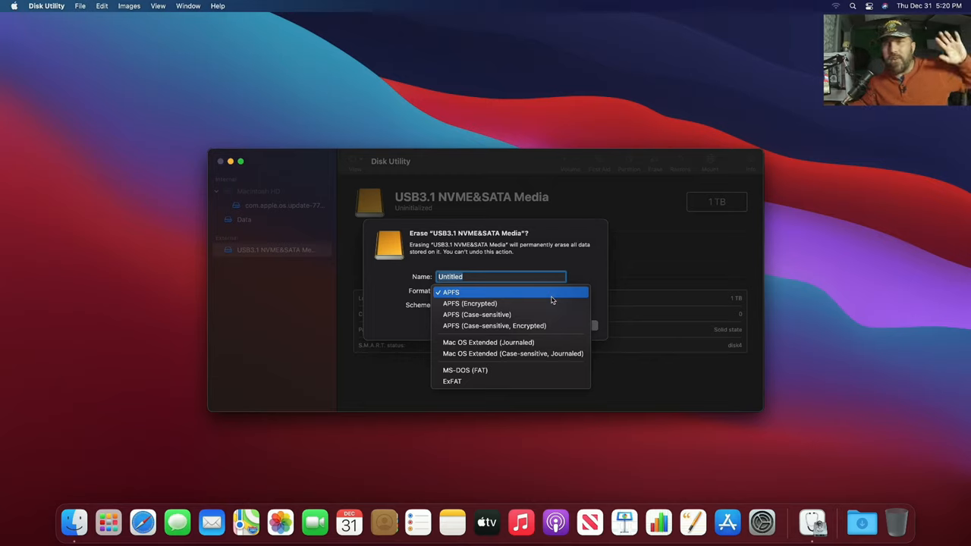
mouse_move(547, 301)
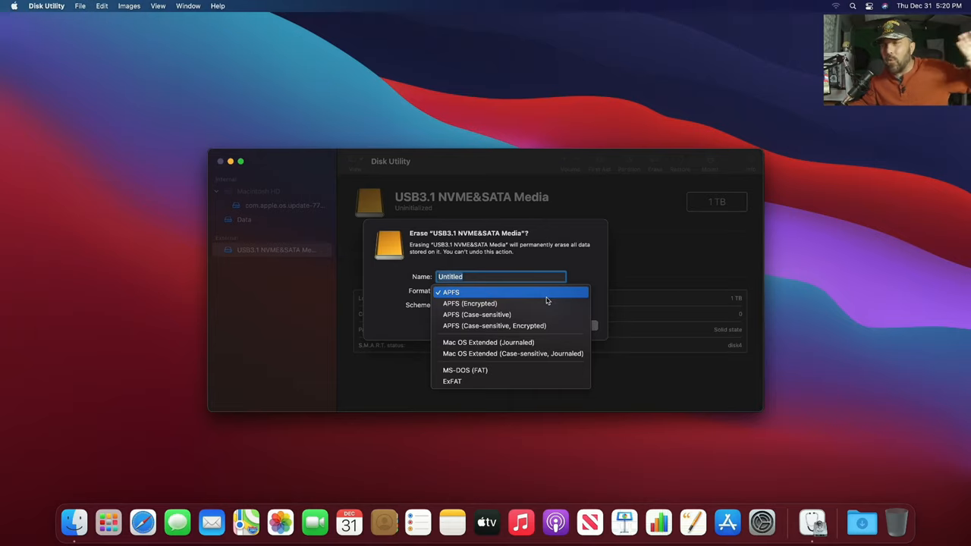
mouse_move(496, 381)
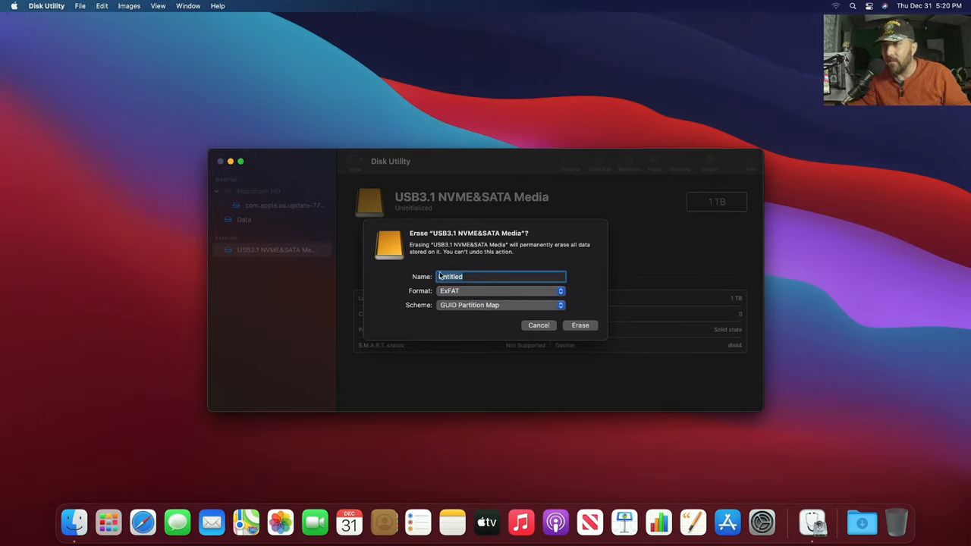
type("Mac_Externa")
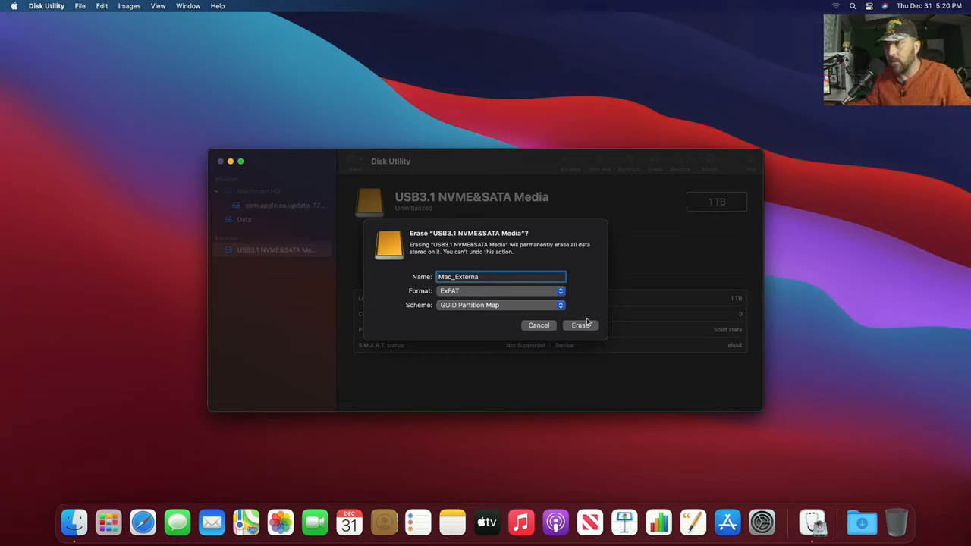
left_click(580, 324)
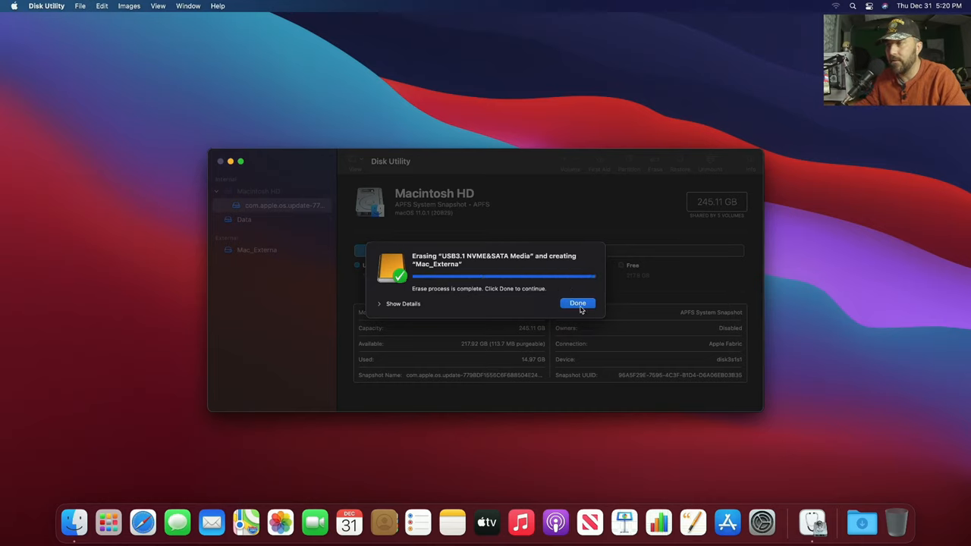
left_click(577, 303)
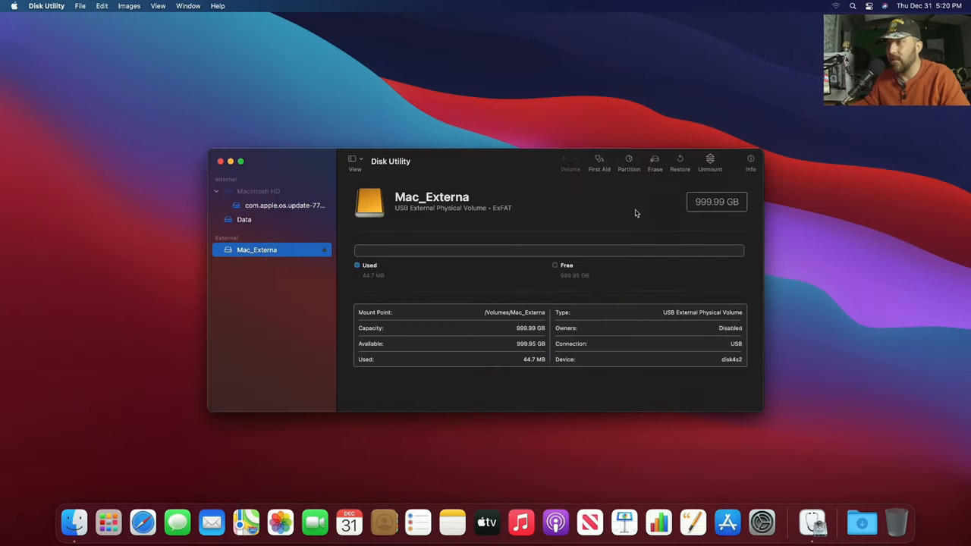
mouse_move(658, 218)
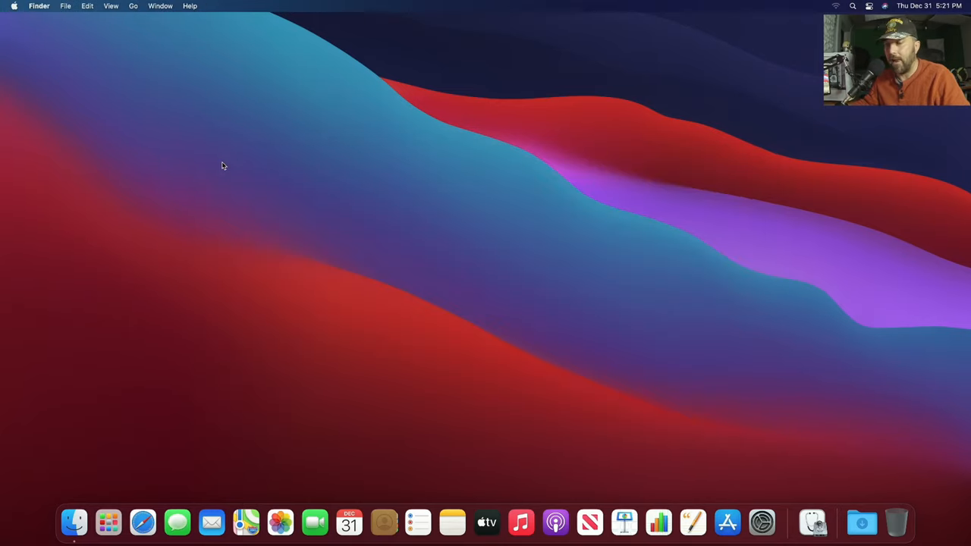
mouse_move(541, 363)
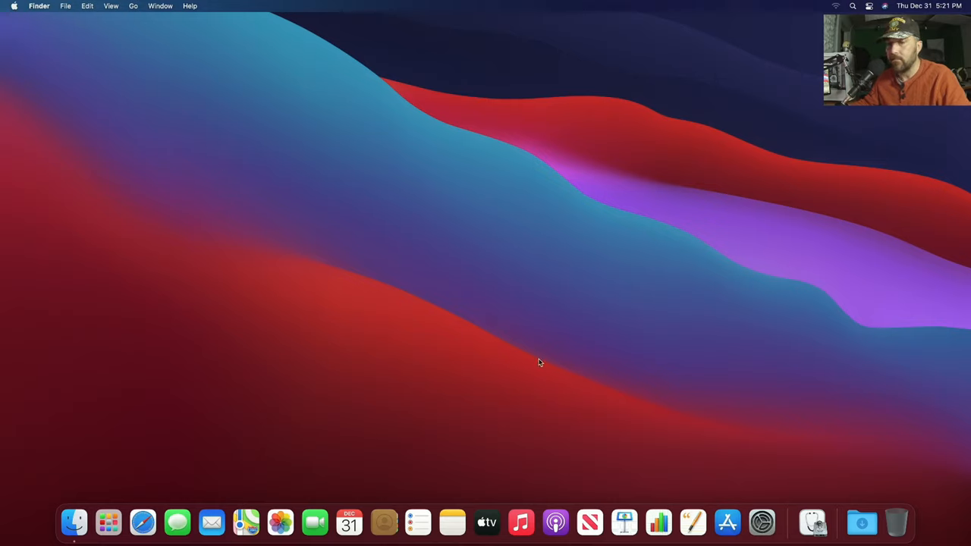
mouse_move(761, 519)
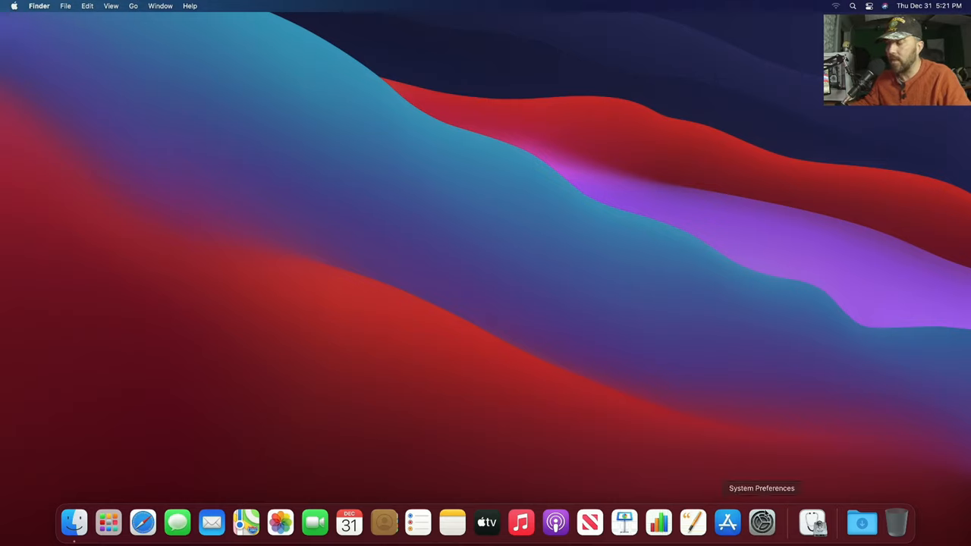
mouse_move(488, 522)
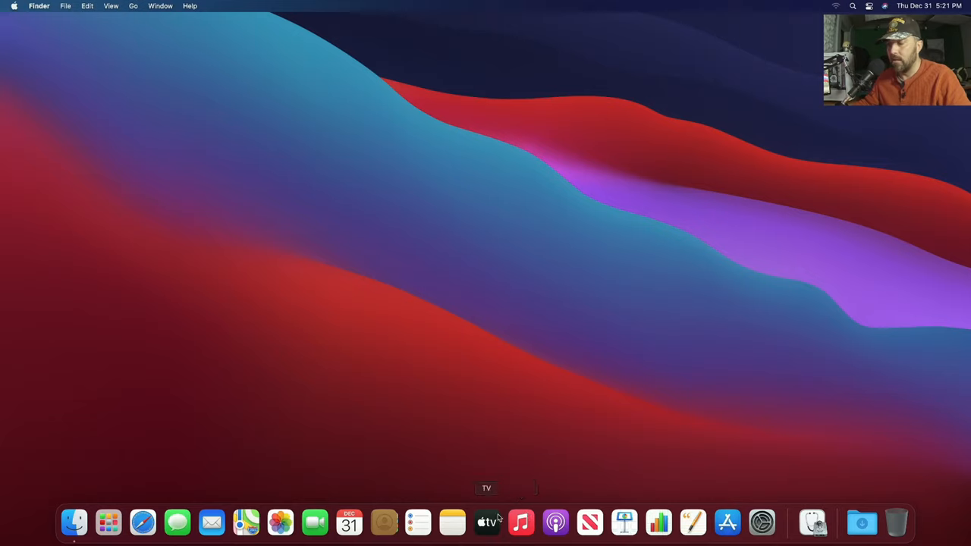
mouse_move(416, 525)
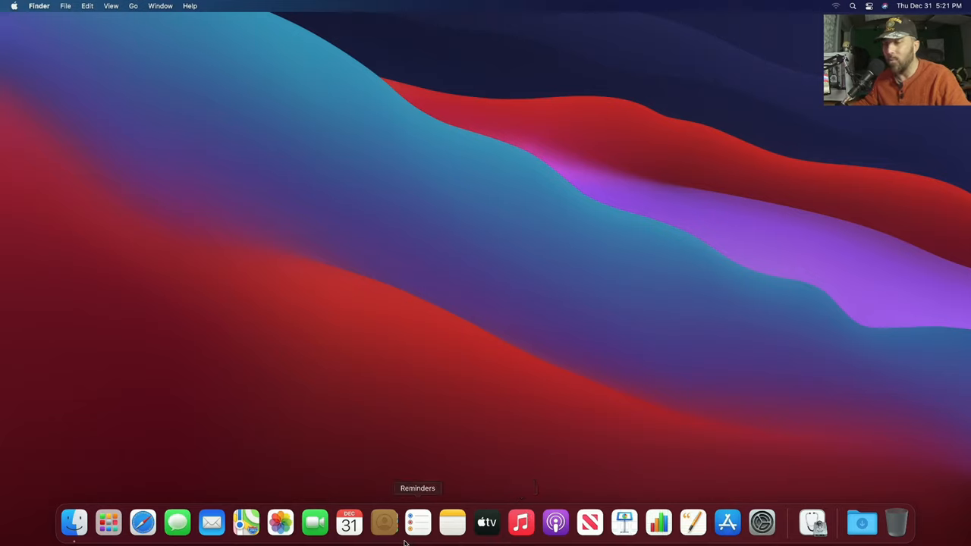
mouse_move(314, 522)
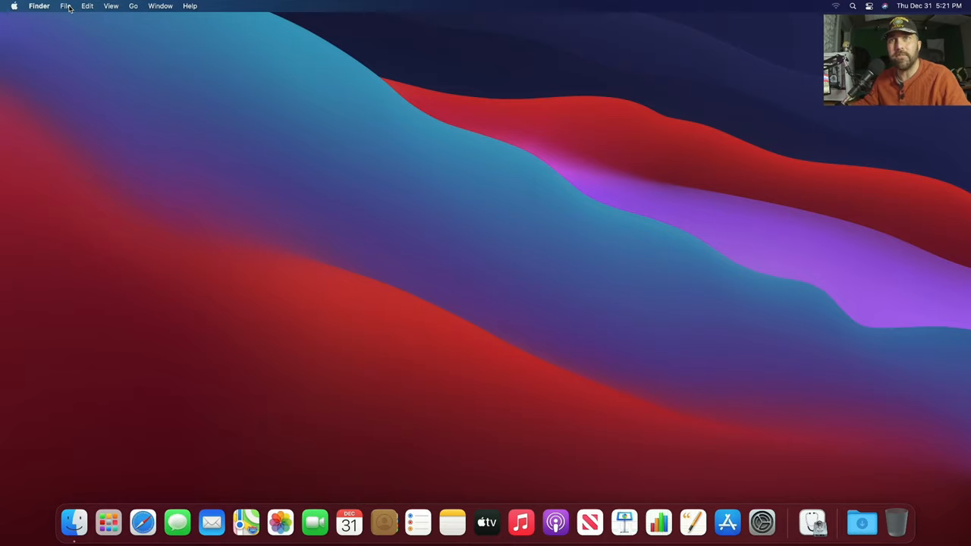
Step: Show Finder's File menu from the empty desktop
left_click(63, 6)
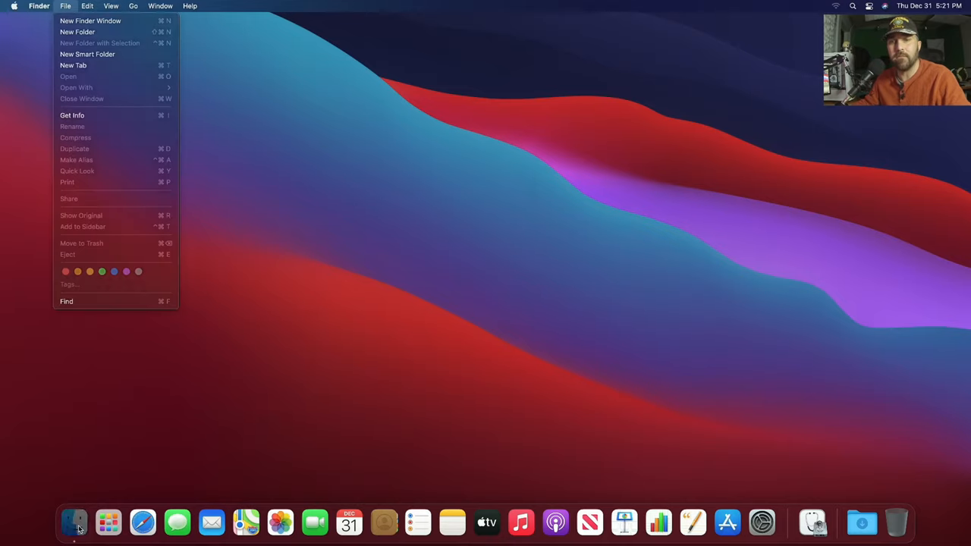
Step: Create a folder named Assets on the Mac_Externa drive, then close the Finder window
left_click(87, 21)
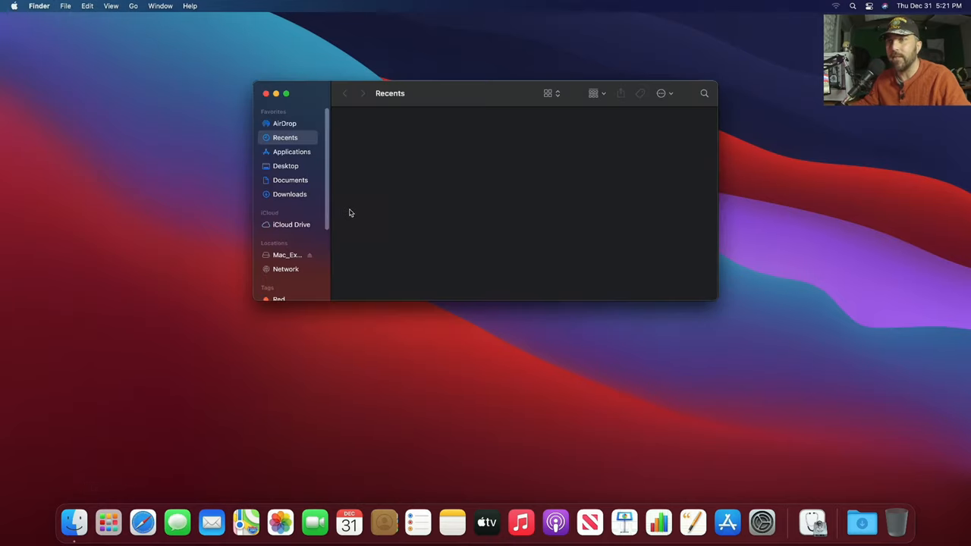
left_click(287, 254)
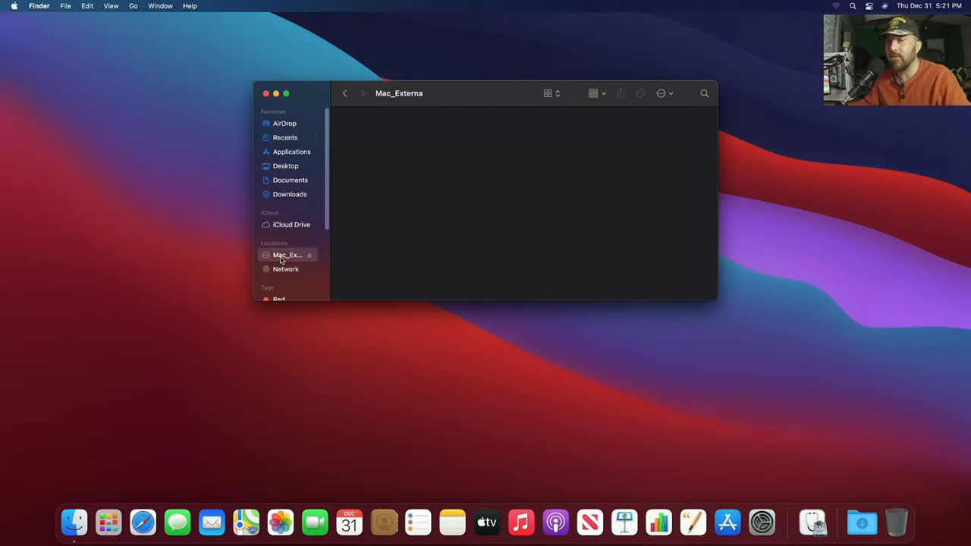
scroll("down", 3)
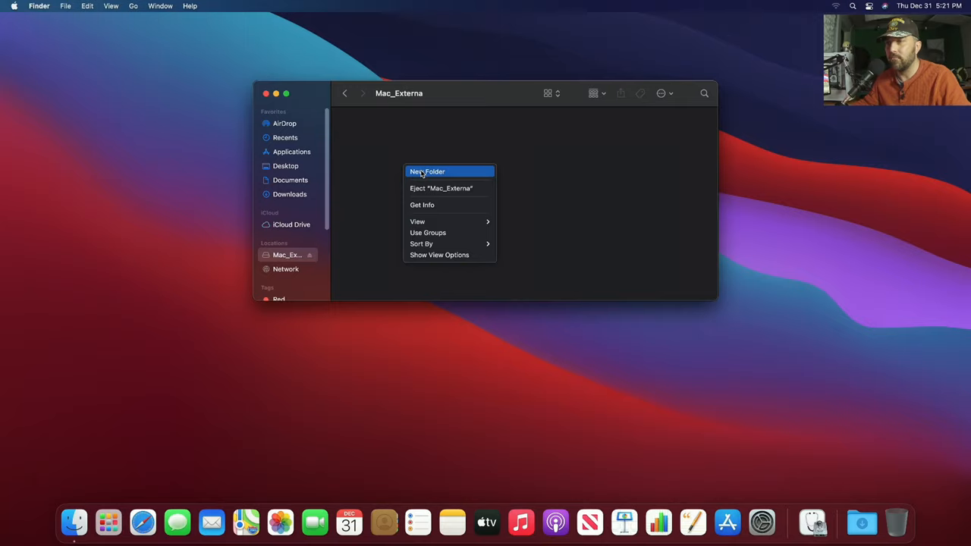
left_click(432, 170)
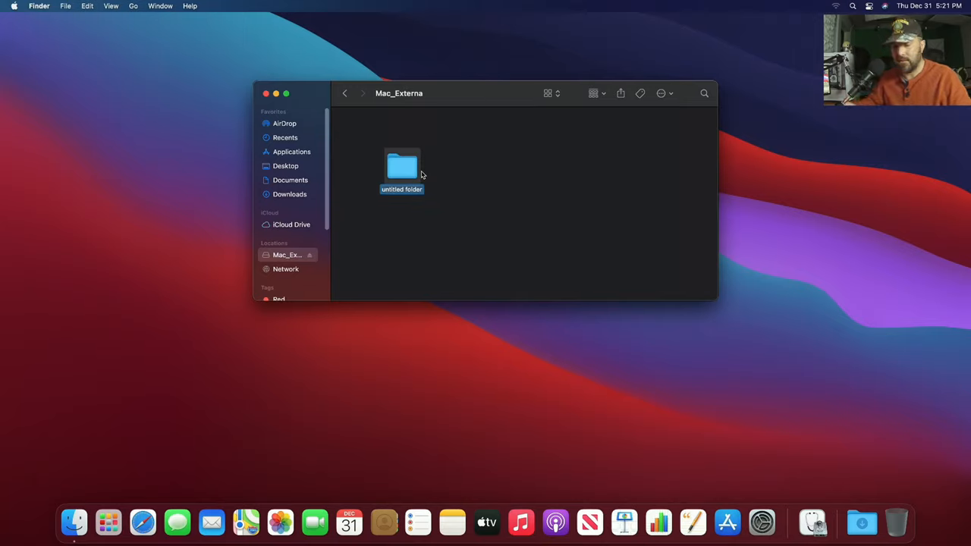
type("Assets")
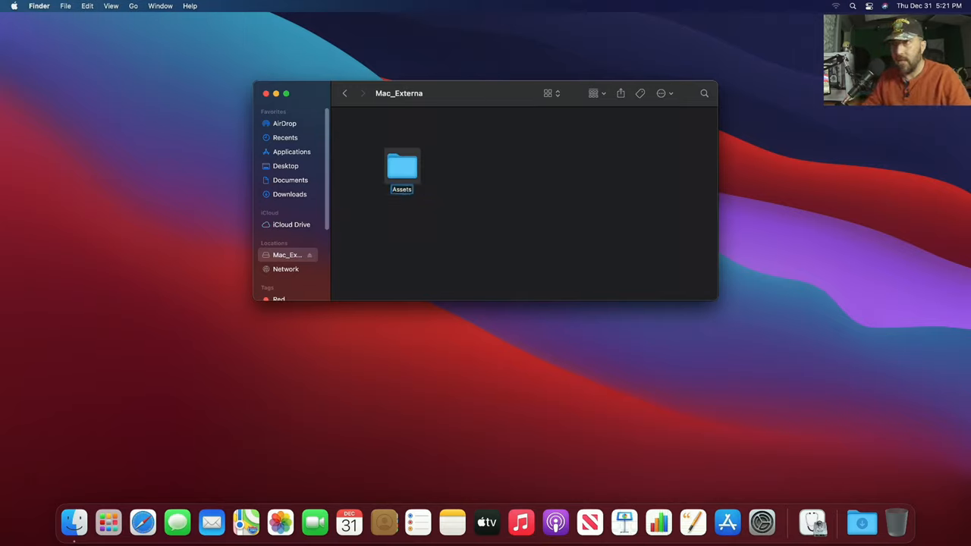
left_click(461, 207)
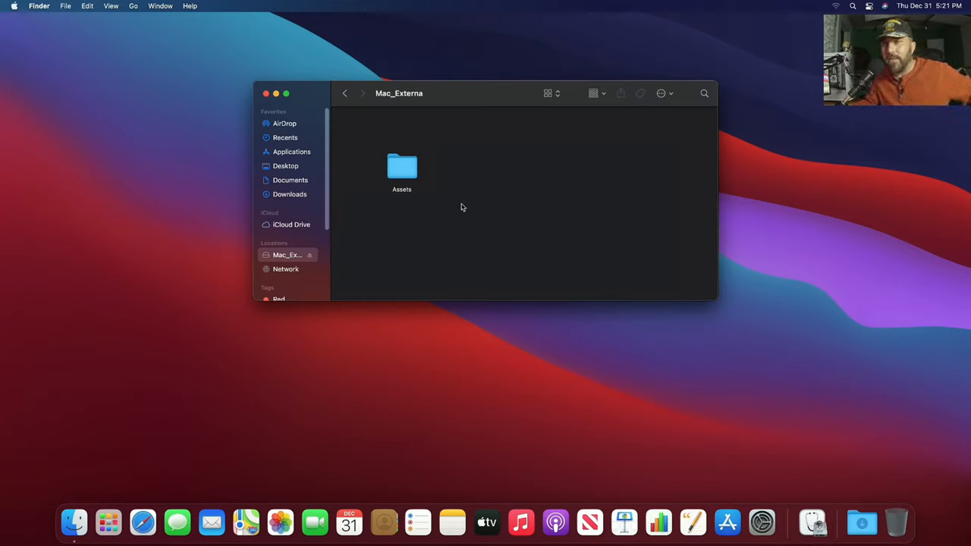
mouse_move(483, 232)
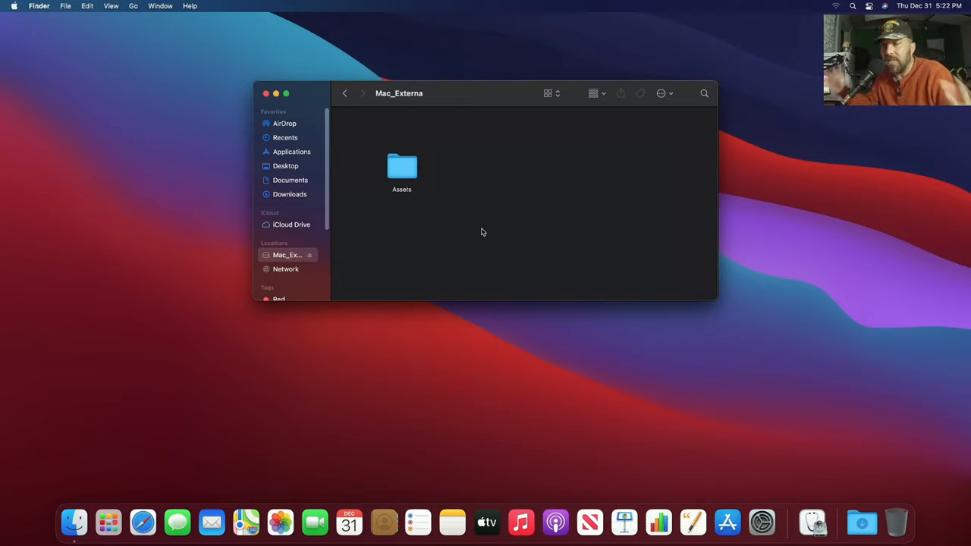
left_click(264, 93)
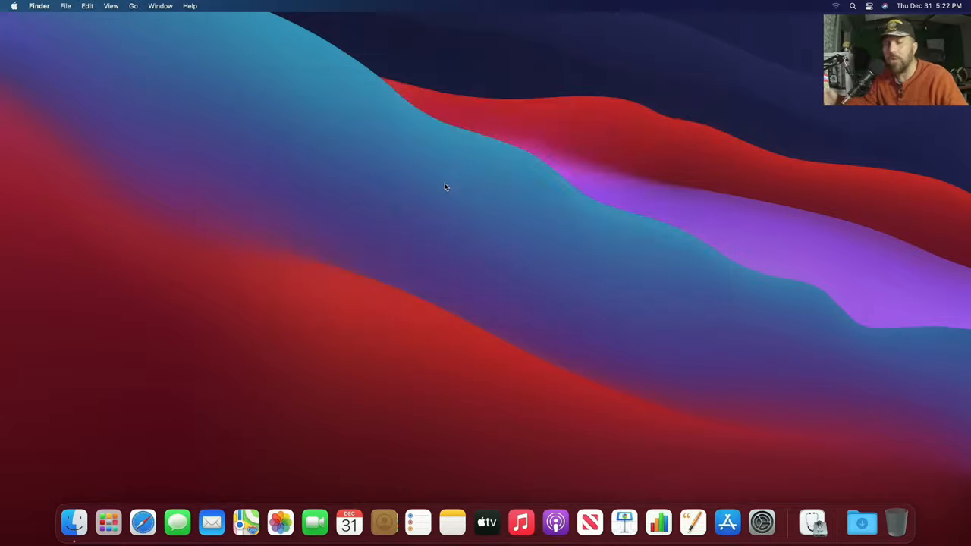
mouse_move(440, 188)
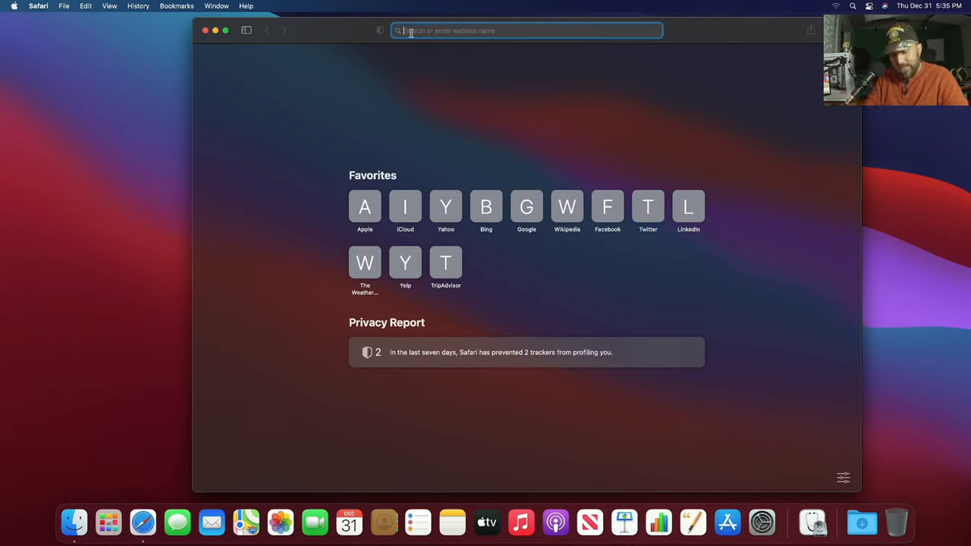
Step: Search 'davinci resolve 17.1' and open Blackmagic Design's DaVinci Resolve 17.1 announcement page
type("davinci resolve")
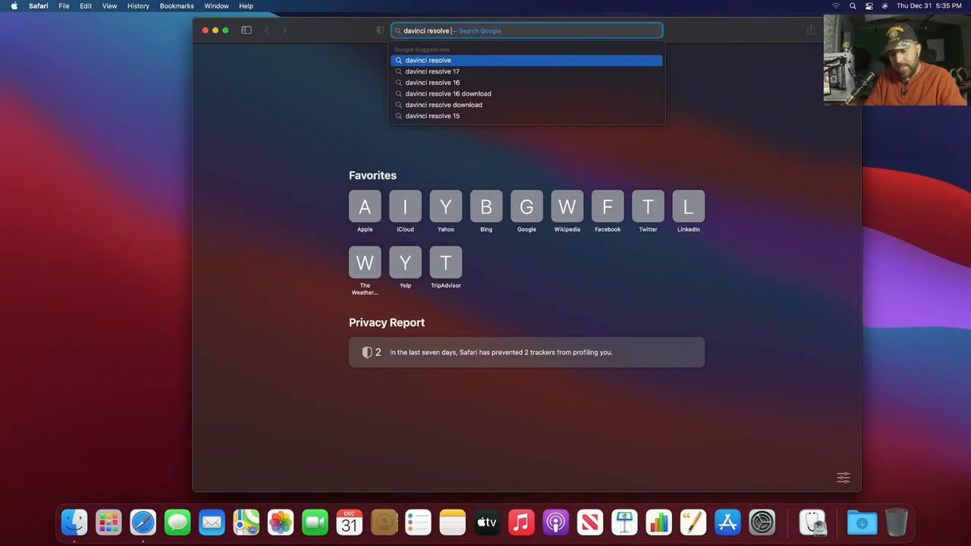
type("17.1")
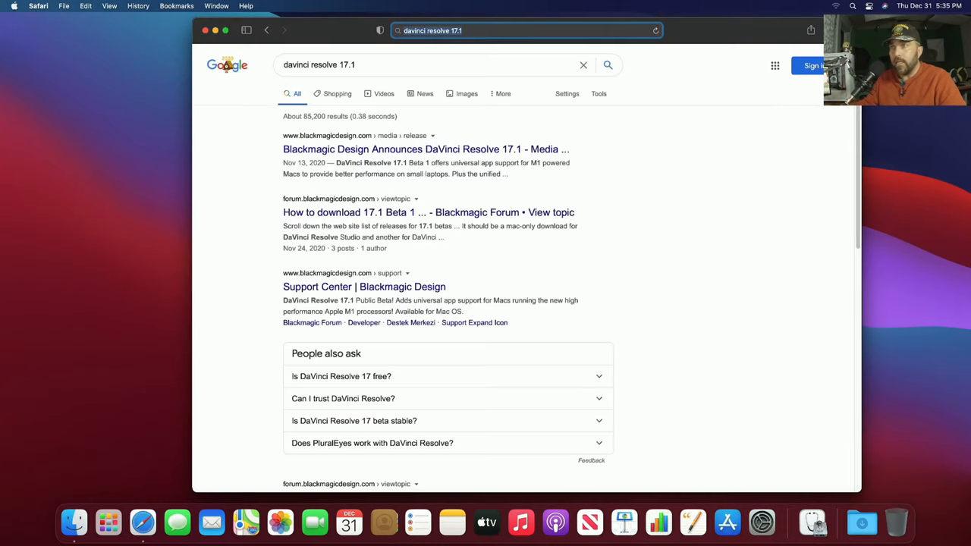
left_click(367, 149)
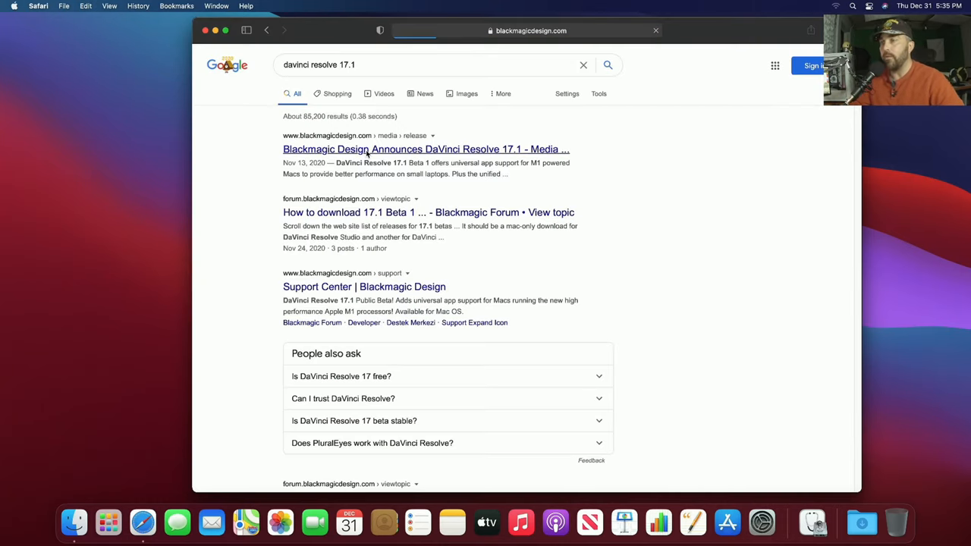
left_click(425, 149)
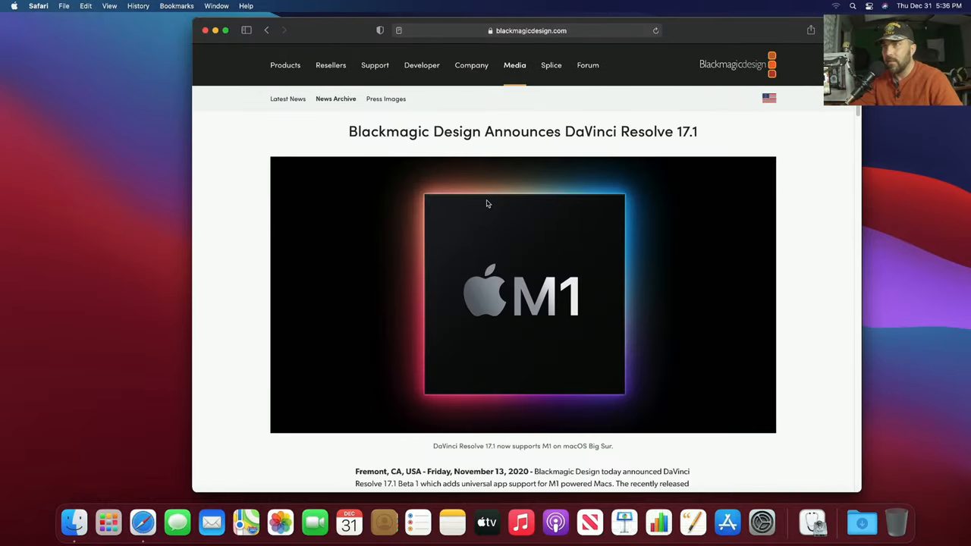
scroll("down", 3)
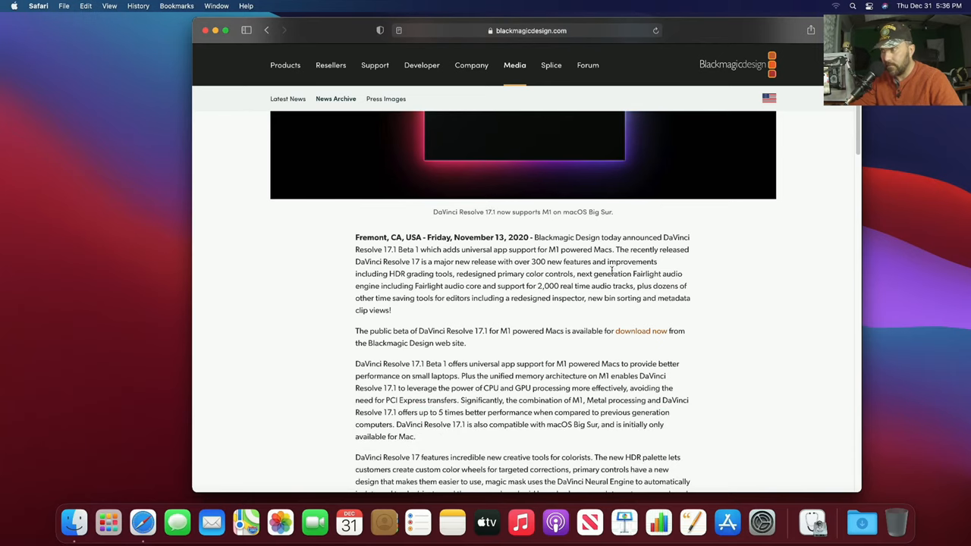
Step: From the Support Center's Latest Downloads, get the Mac OS X installer for DaVinci Resolve 17.1 Public Beta 6
left_click(375, 63)
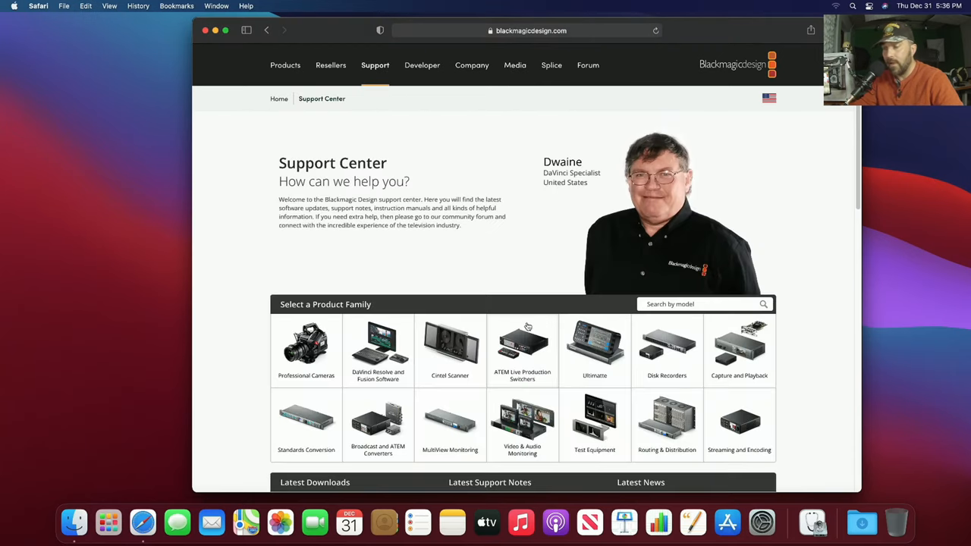
scroll("down", 3)
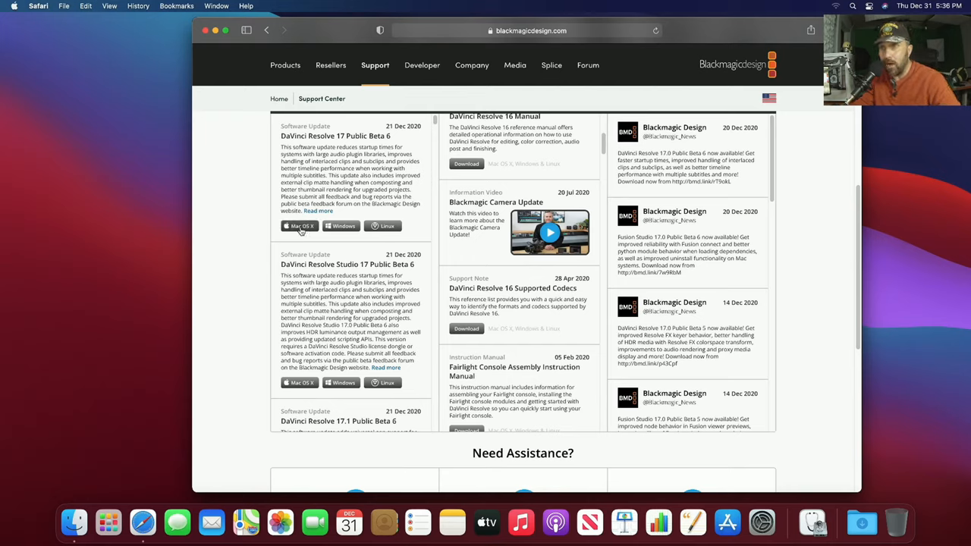
mouse_move(331, 241)
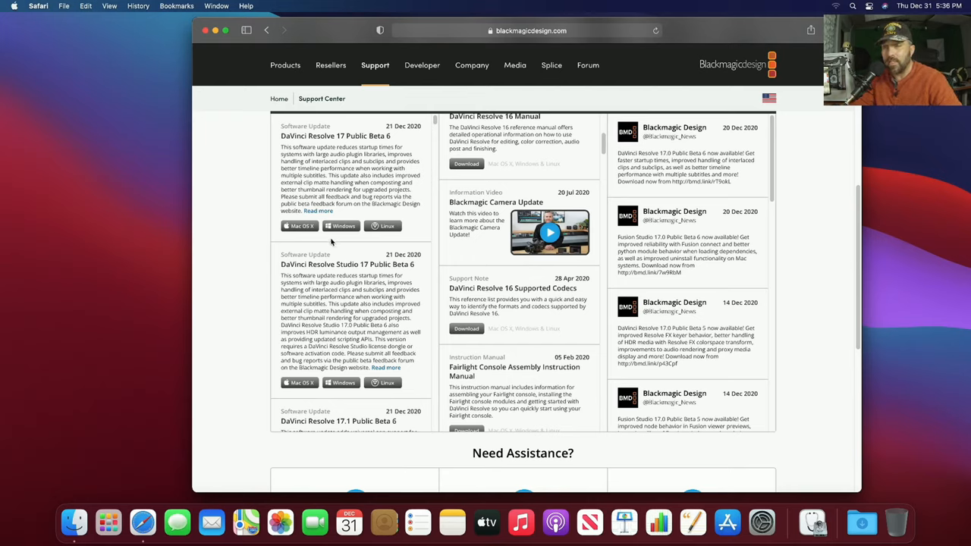
scroll("down", 3)
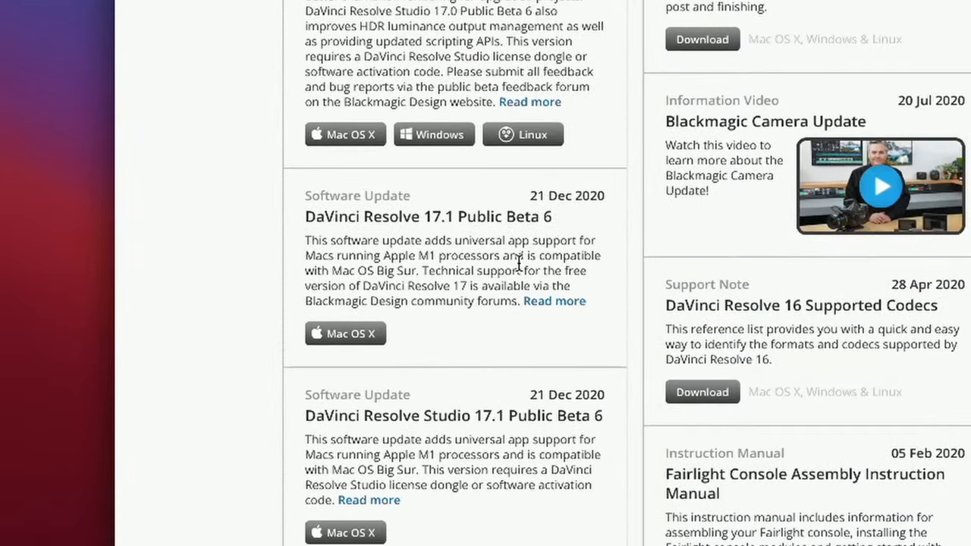
mouse_move(355, 276)
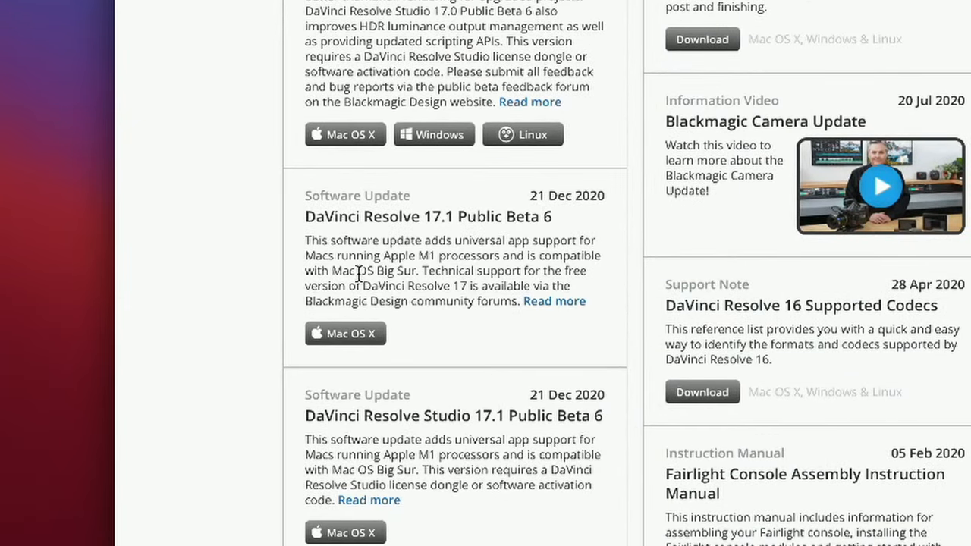
mouse_move(400, 285)
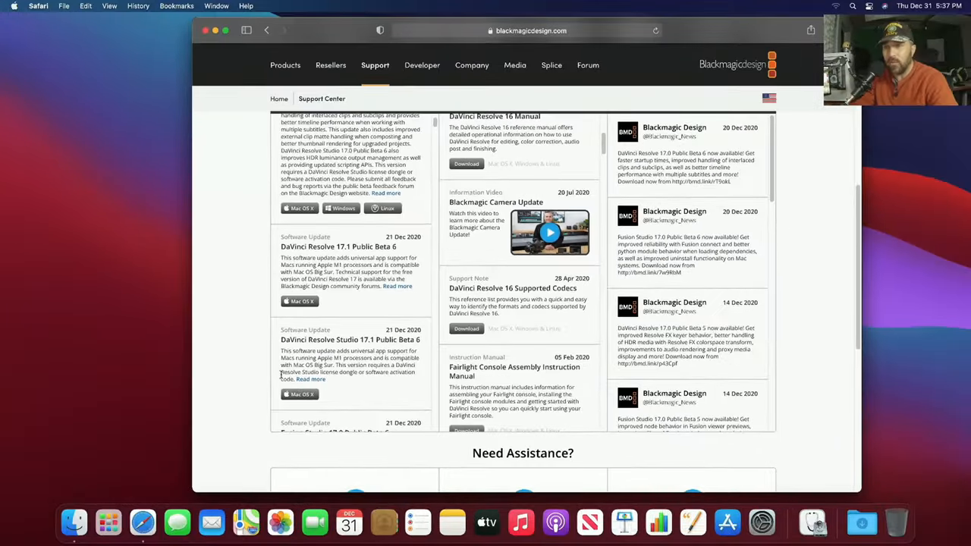
scroll("down", 3)
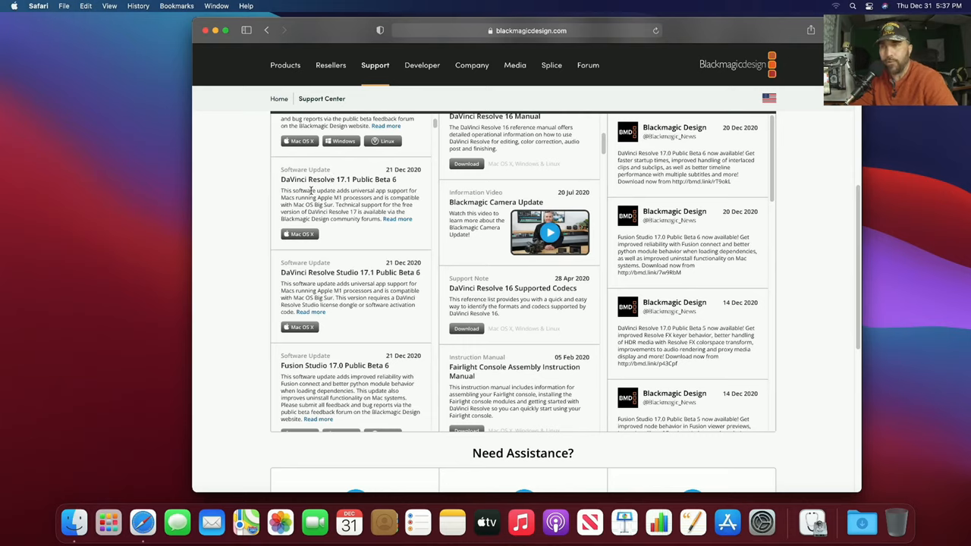
mouse_move(296, 327)
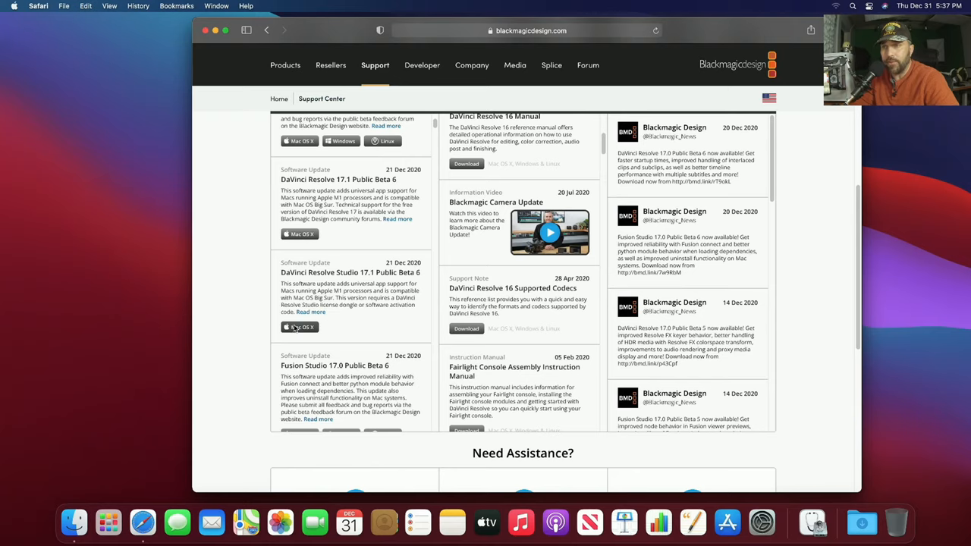
left_click(299, 327)
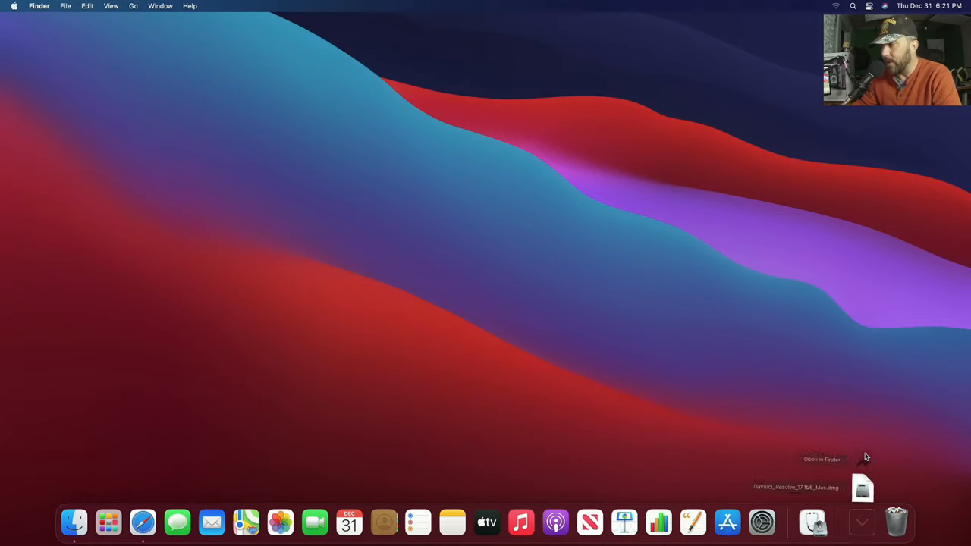
Step: Reveal the downloaded Resolve 17.1b6 .dmg in Downloads and mount it to show its install and uninstall packages
left_click(819, 459)
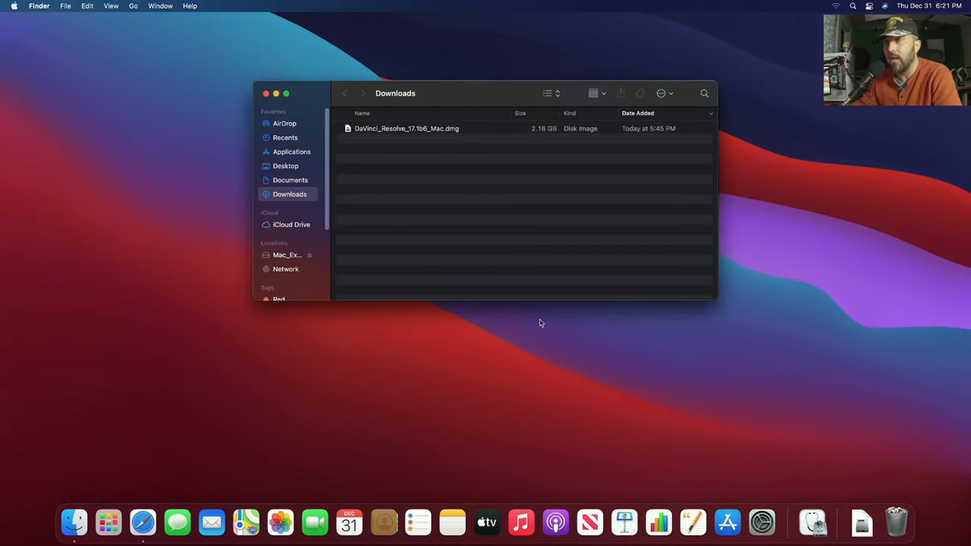
right_click(407, 128)
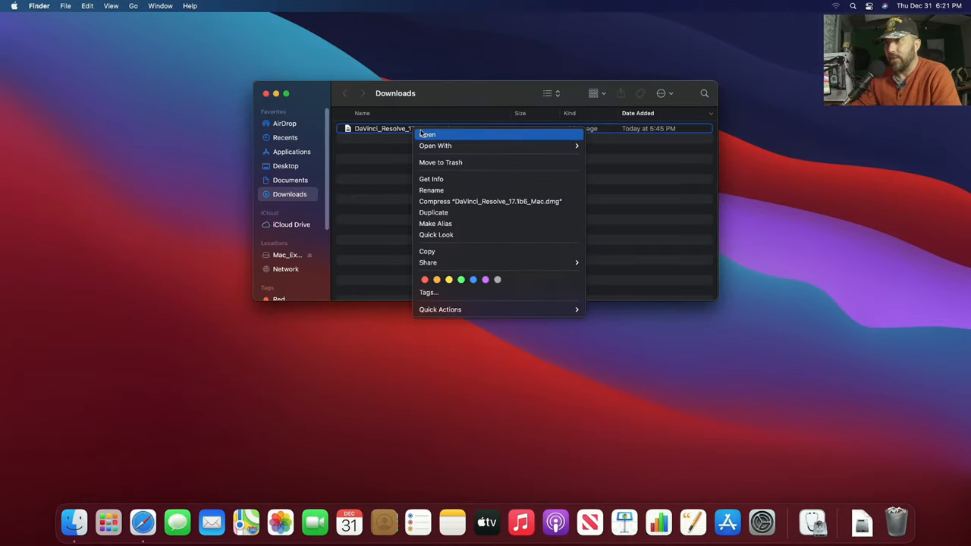
left_click(426, 133)
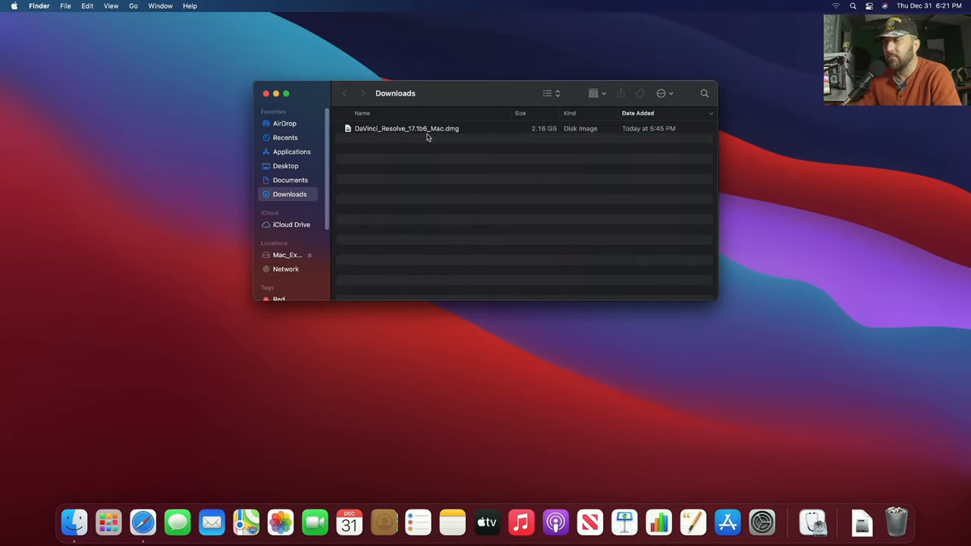
double_click(405, 128)
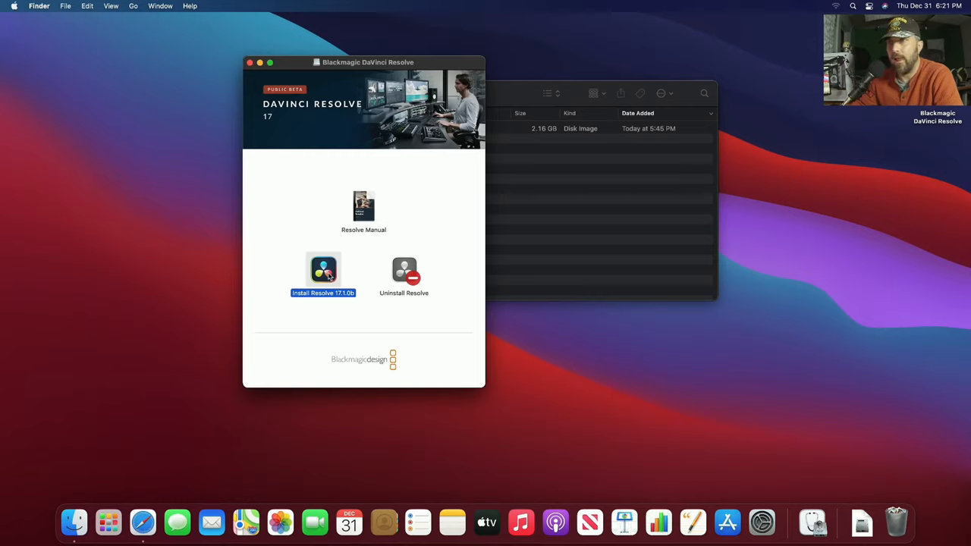
Step: Run the Resolve 17.1b6 installer through the Read Me and accept the license agreement
double_click(322, 270)
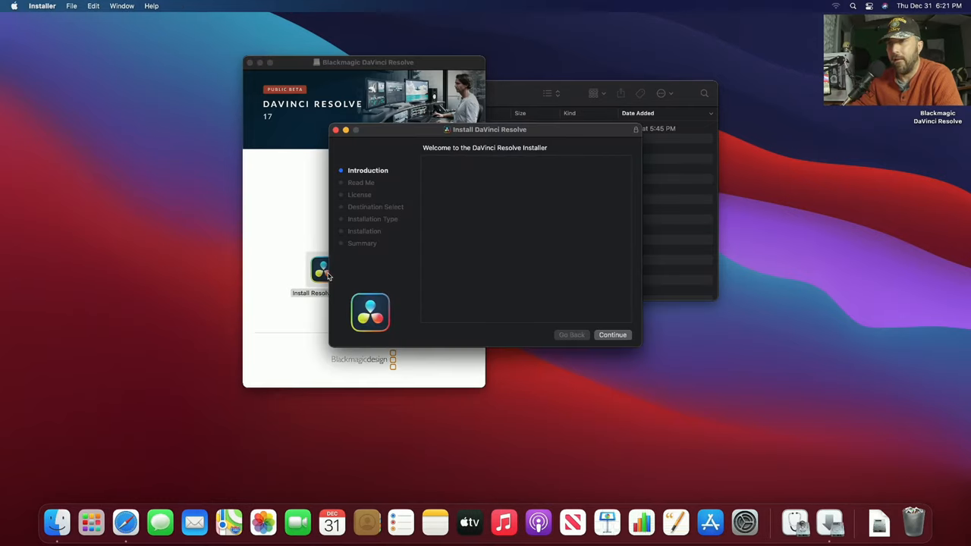
left_click(613, 336)
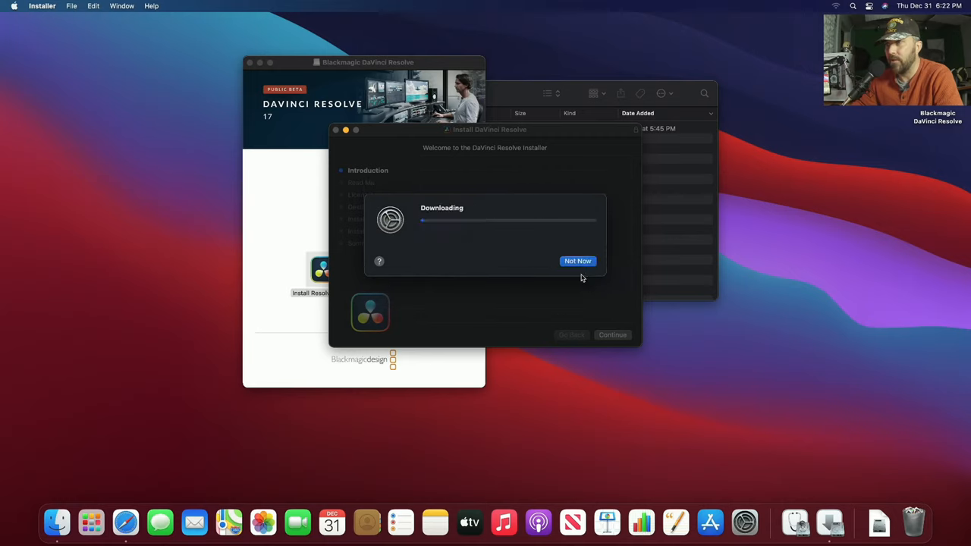
type("password")
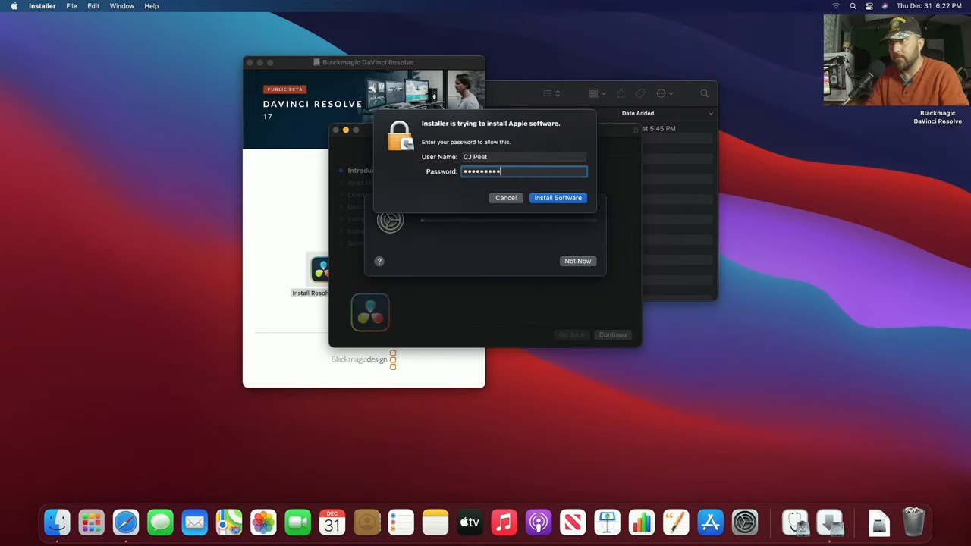
left_click(559, 197)
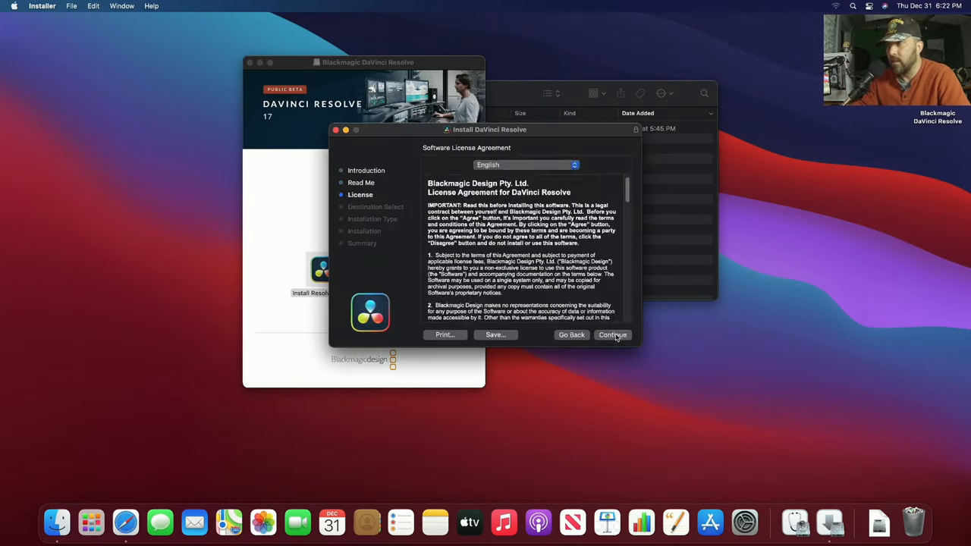
left_click(613, 335)
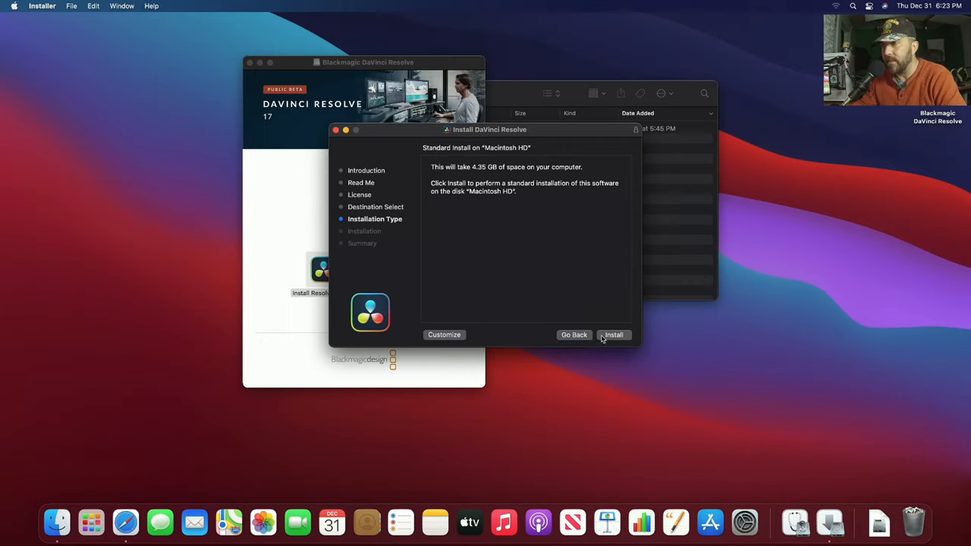
Step: Start the standard install on Macintosh HD, authorizing it with the admin password
left_click(613, 335)
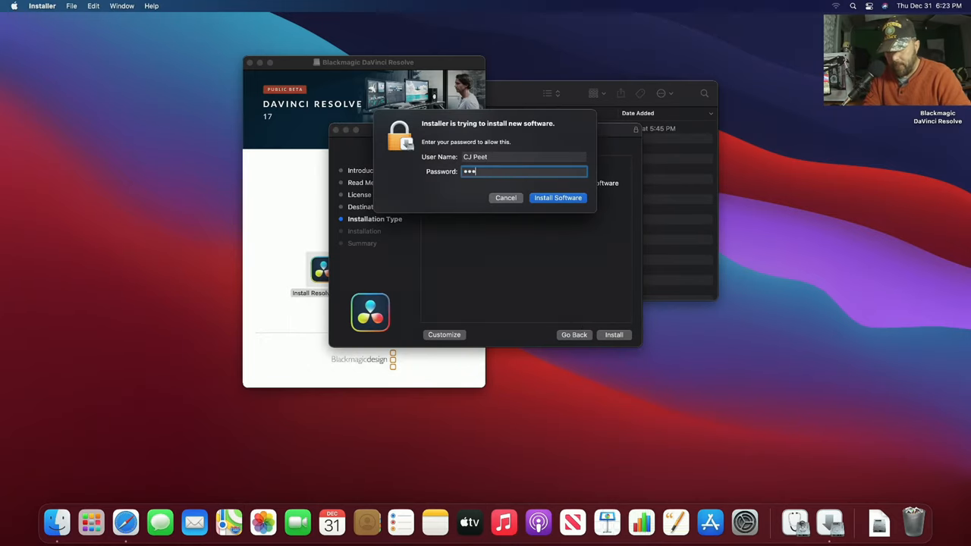
left_click(559, 197)
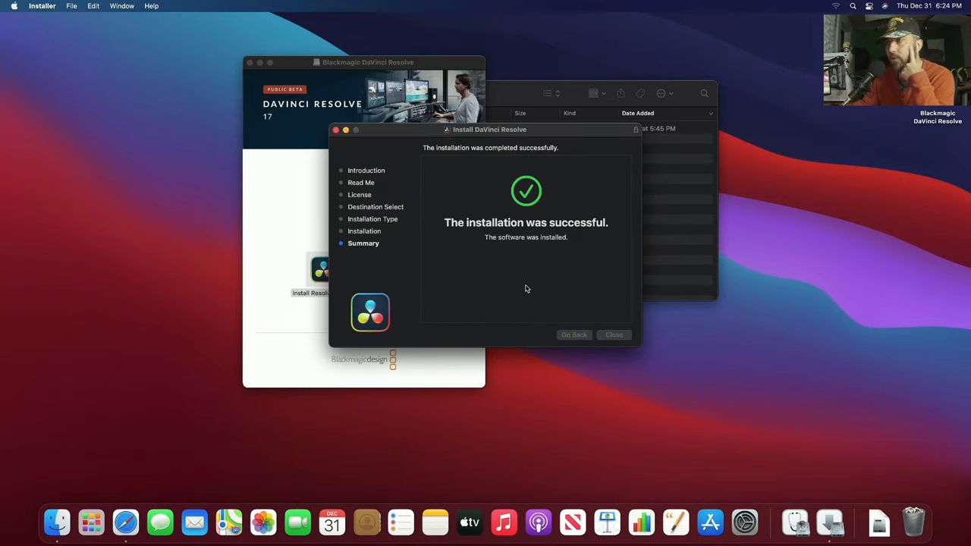
Step: Close the finished installer and start DaVinci Resolve from Launchpad
left_click(613, 335)
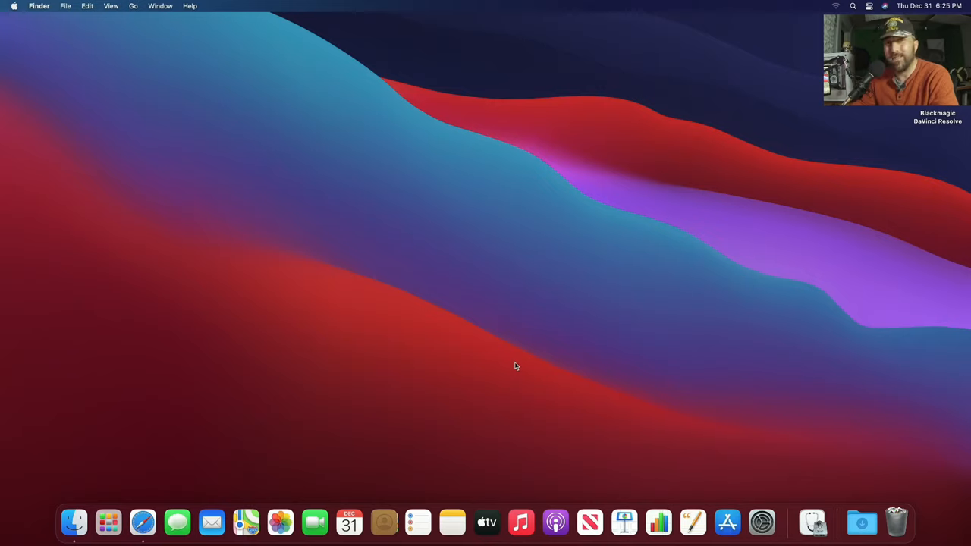
mouse_move(107, 522)
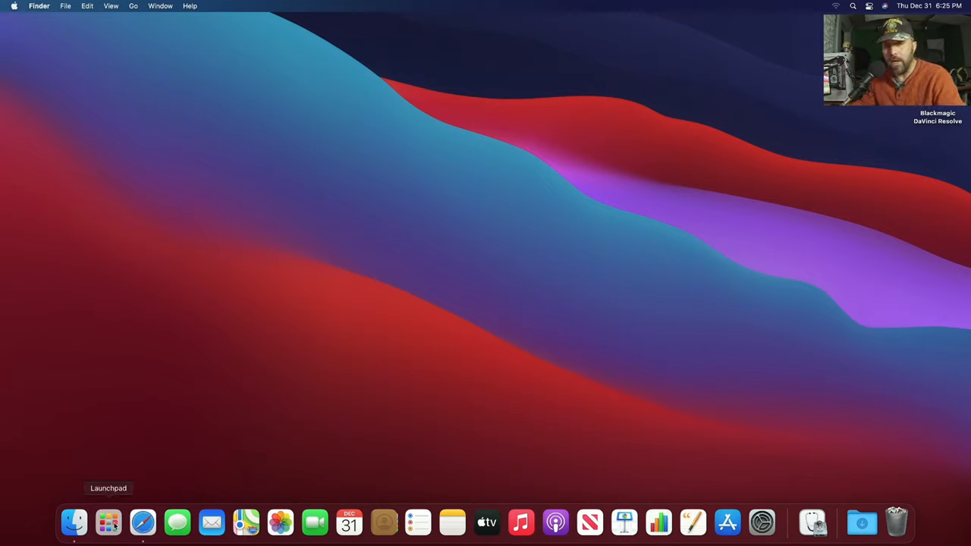
mouse_move(361, 322)
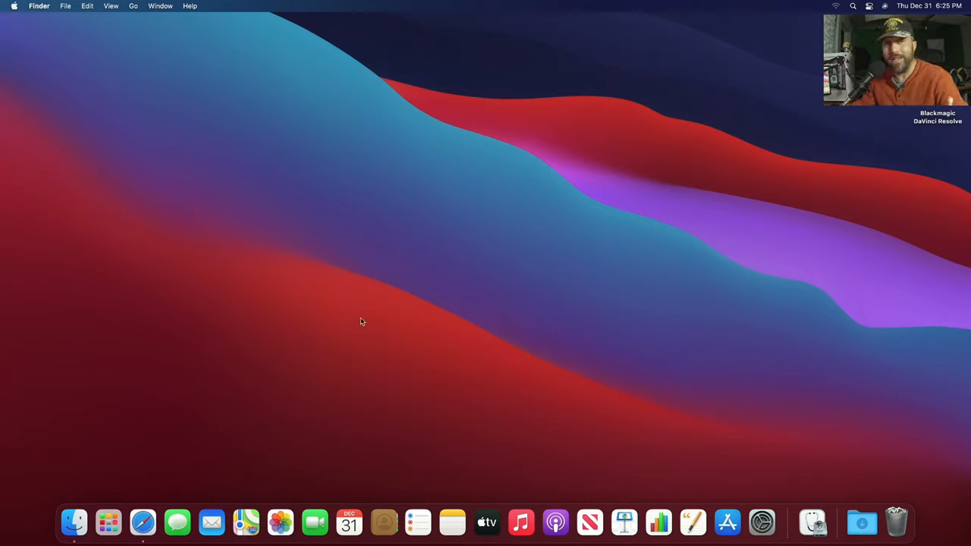
mouse_move(107, 522)
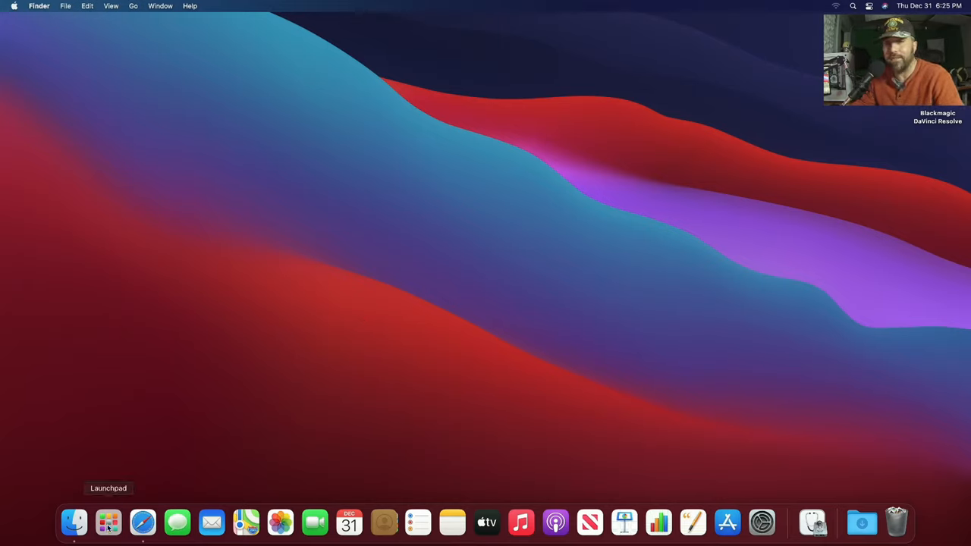
left_click(106, 519)
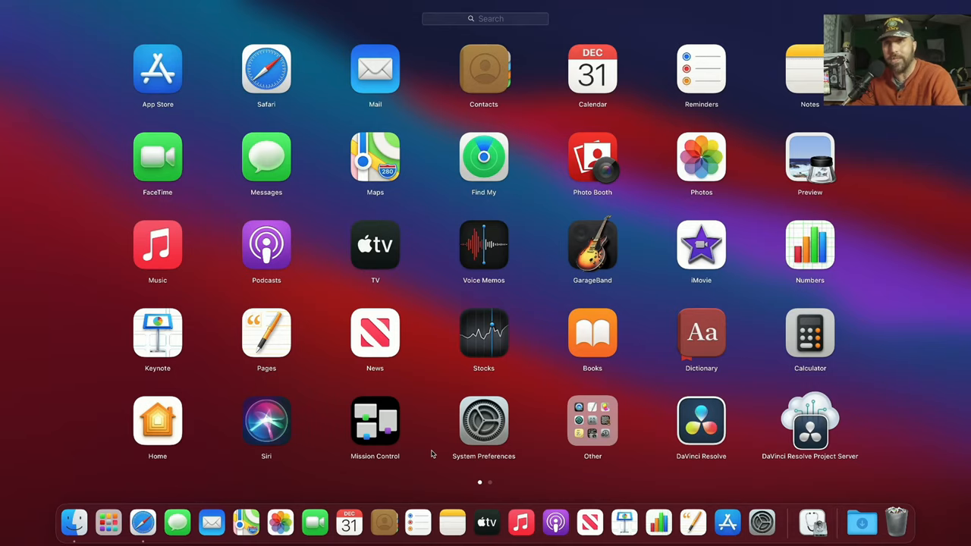
mouse_move(650, 440)
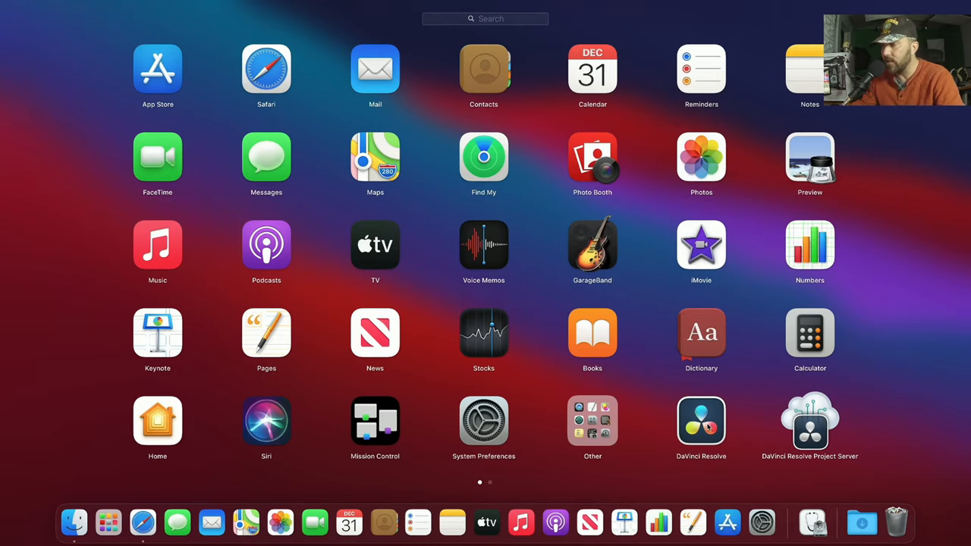
left_click(701, 422)
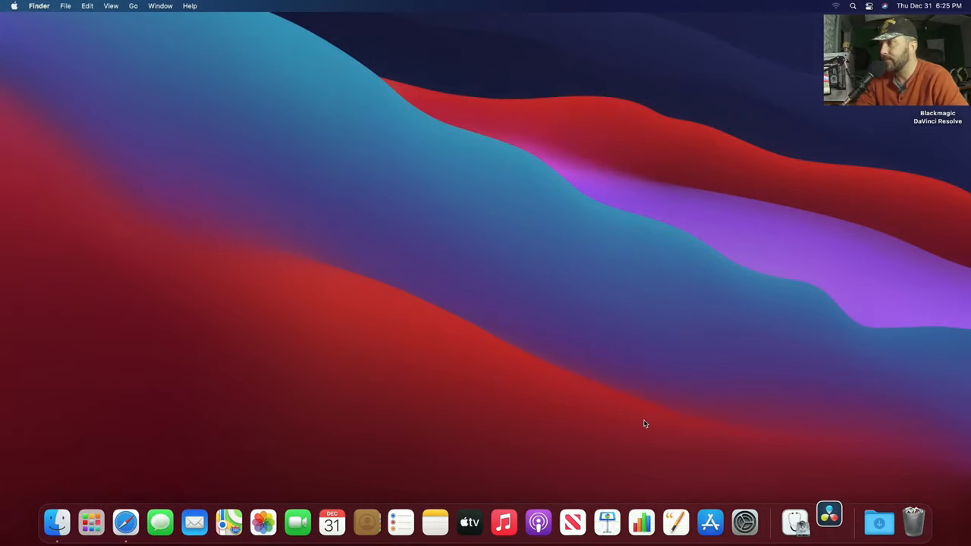
Step: Run Quick Setup, browse to the Mac_Externa drive, then cancel to keep media in the Movies folder and confirm
left_click(829, 522)
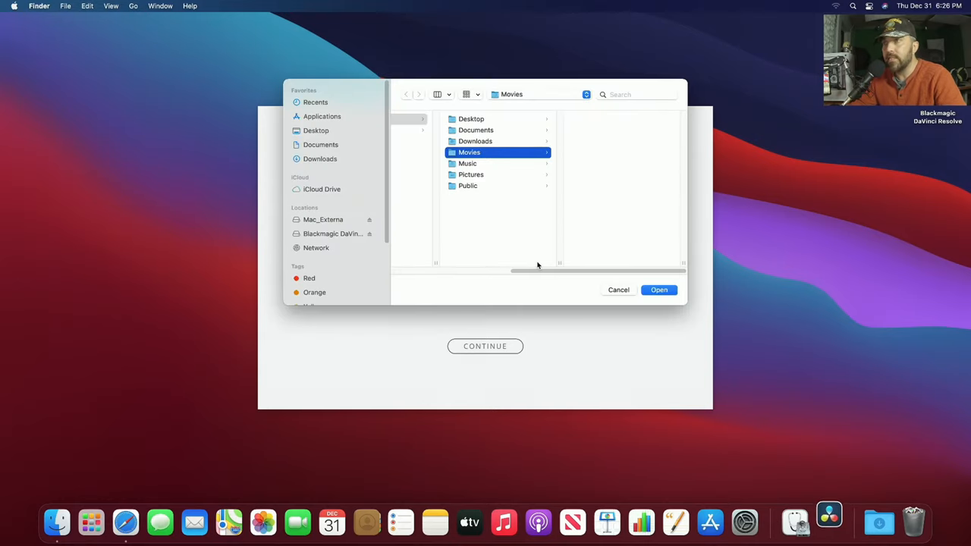
mouse_move(324, 233)
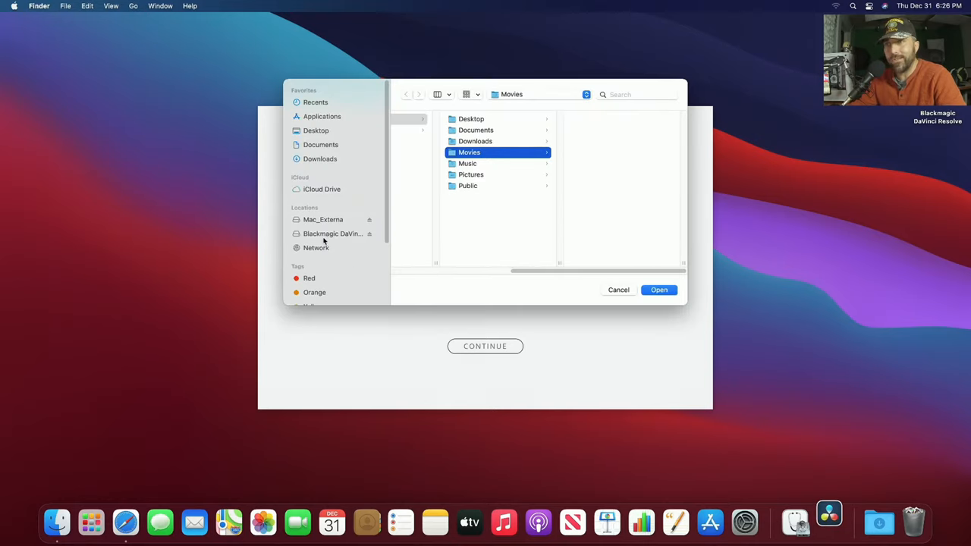
left_click(322, 218)
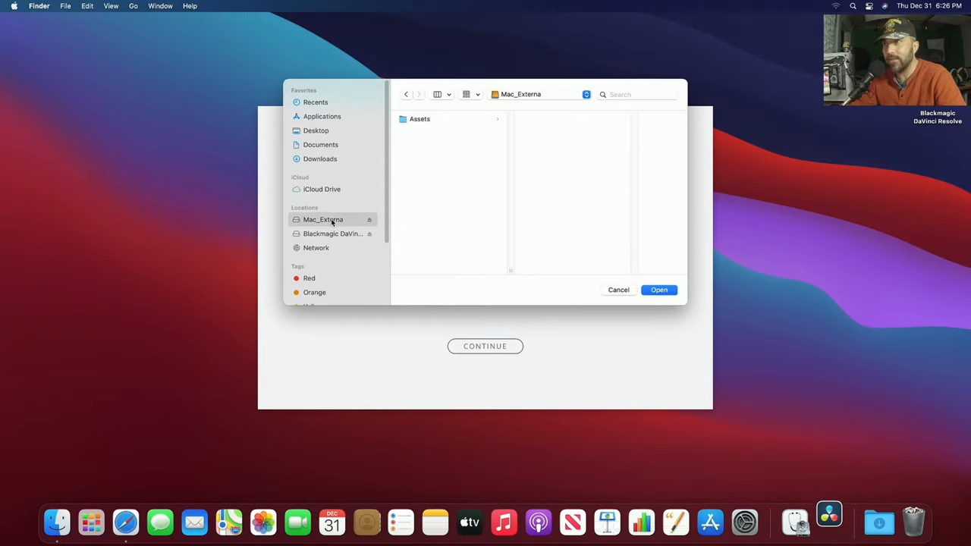
mouse_move(421, 155)
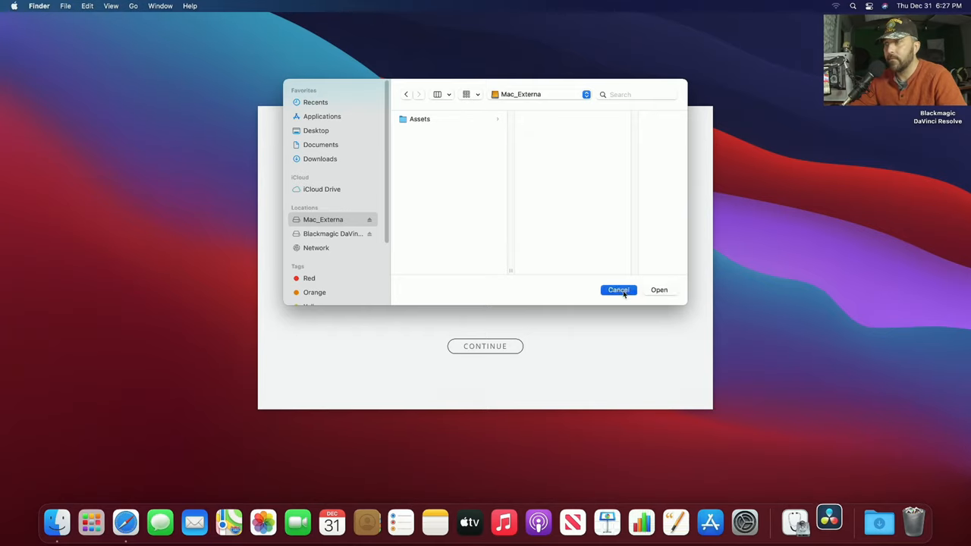
left_click(619, 290)
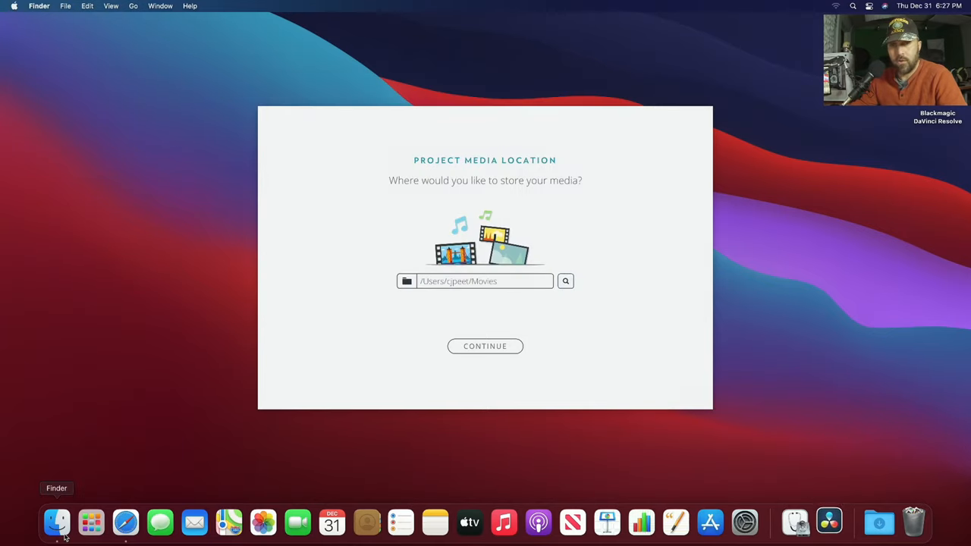
left_click(486, 346)
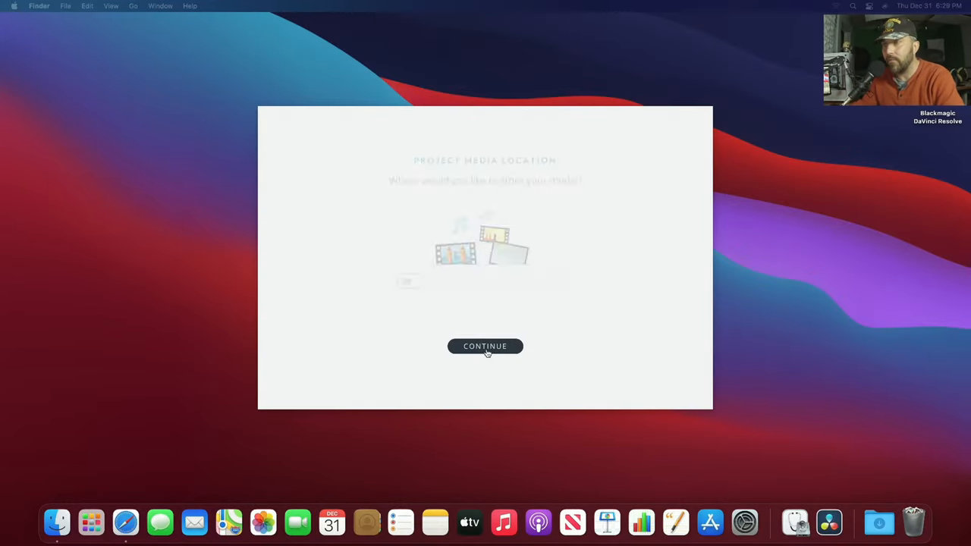
left_click(486, 346)
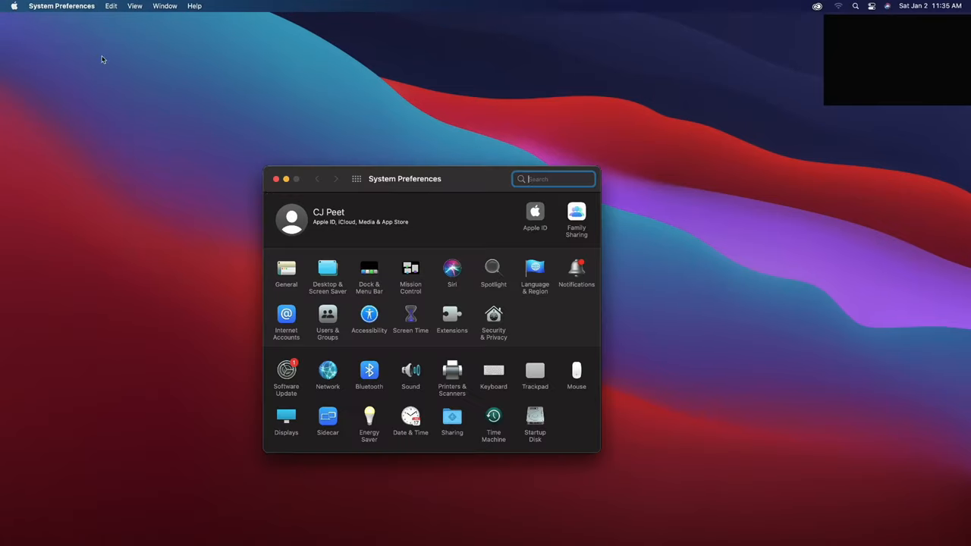
Step: Show the overview of all System Preferences panes for review
left_click(577, 370)
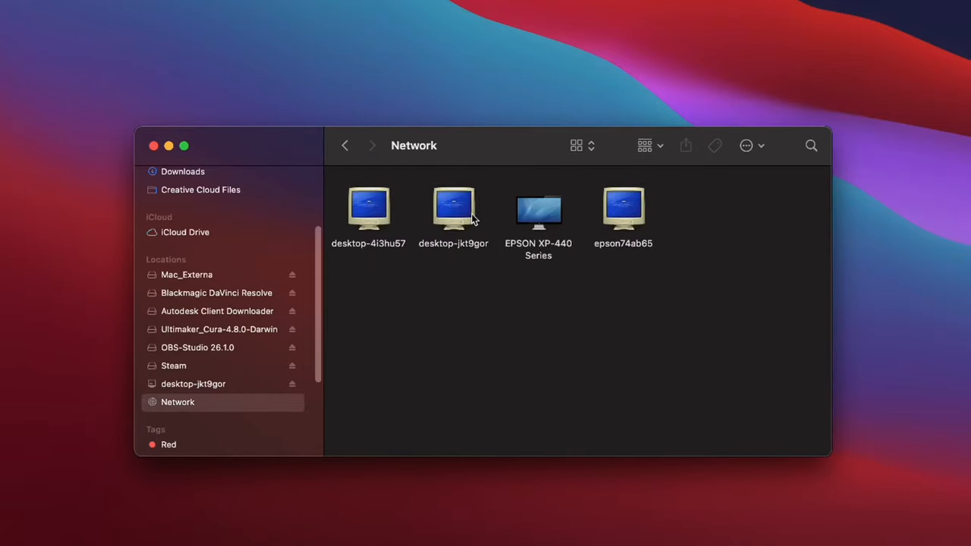
mouse_move(446, 252)
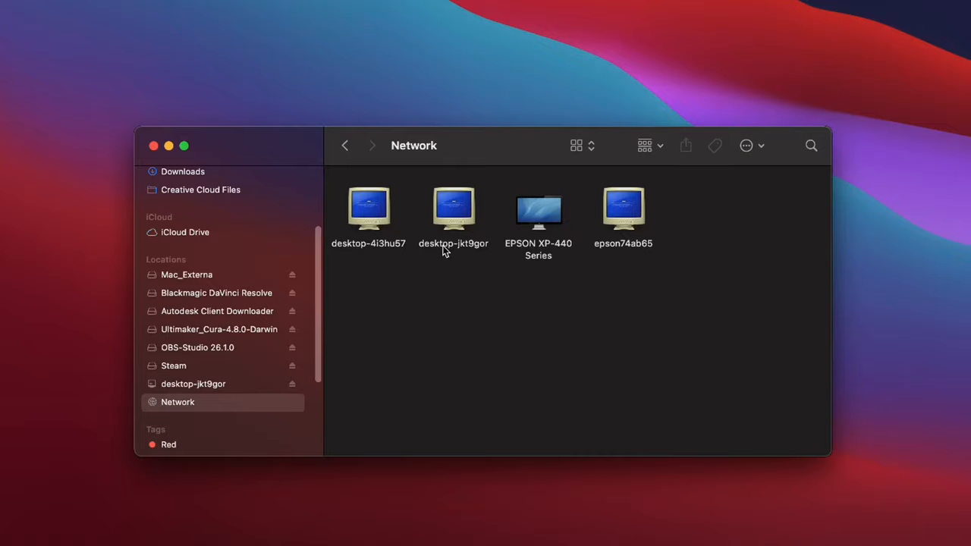
mouse_move(385, 227)
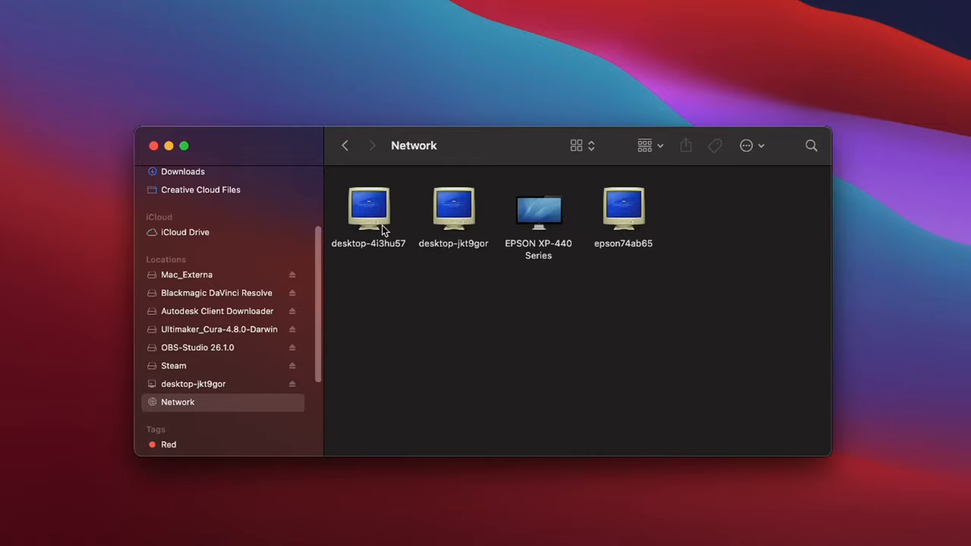
Step: Connect to the network PC desktop-jkt9gor, listing its shared Assets and Share folders
double_click(367, 211)
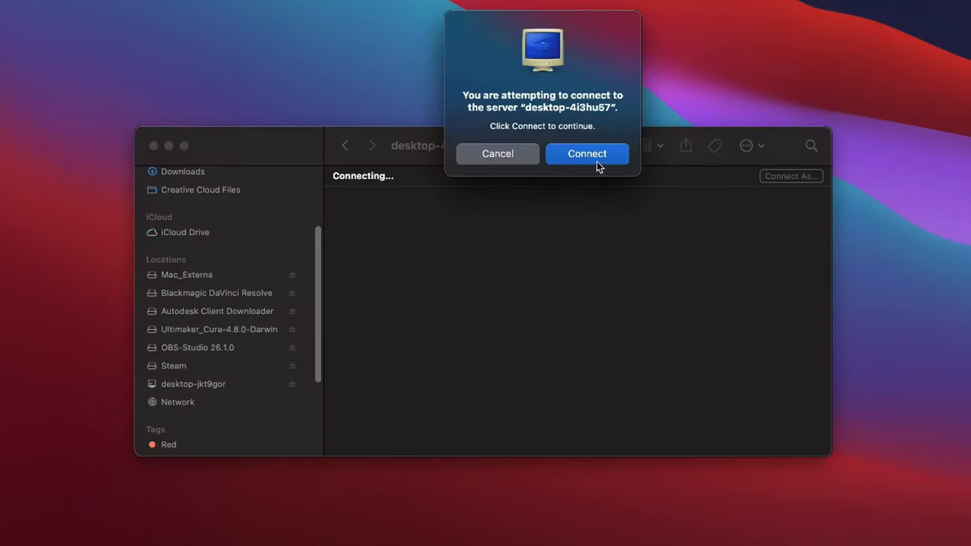
left_click(586, 154)
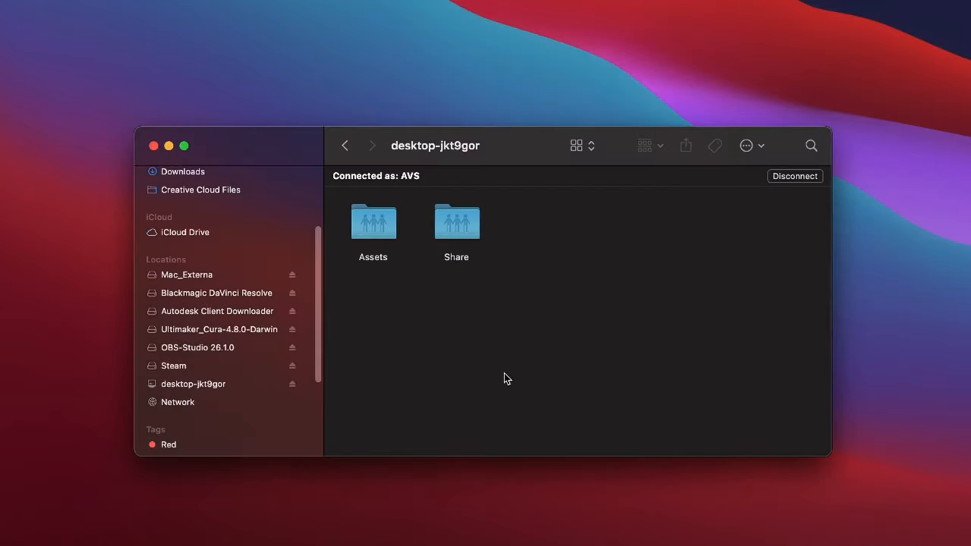